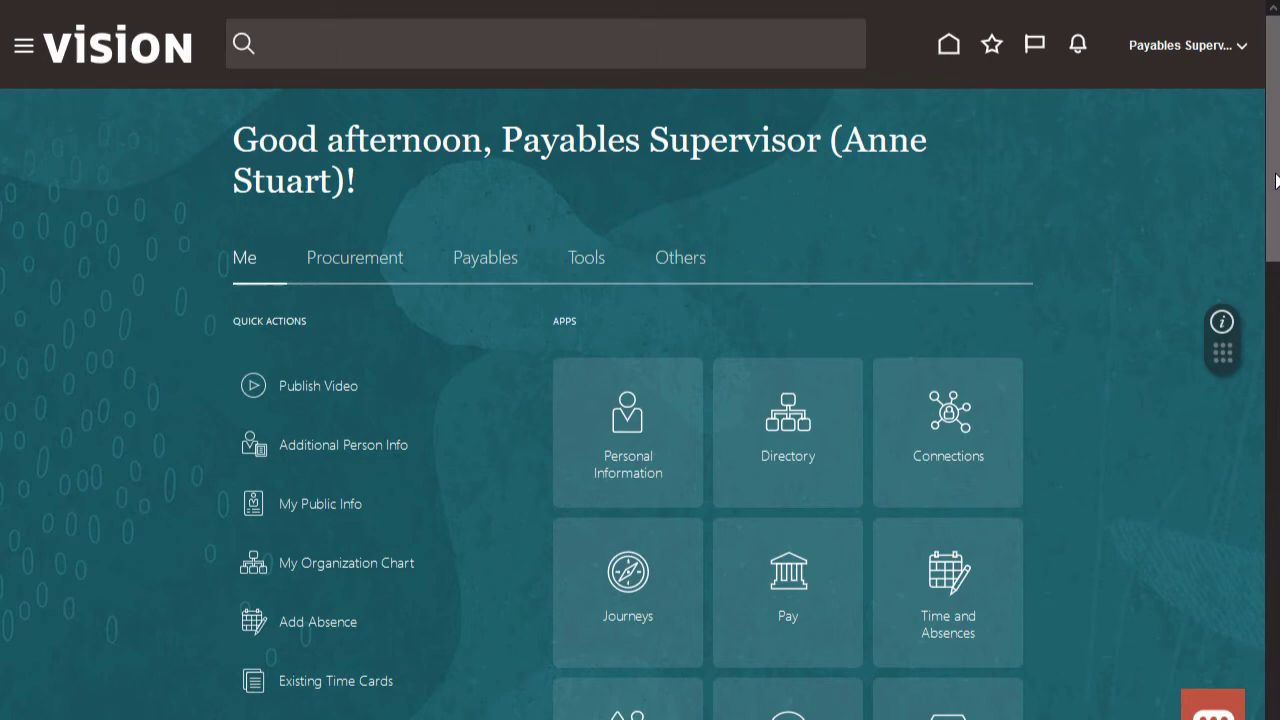
- Scroll down the home page and open the Expenses work area
scroll("down", 3)
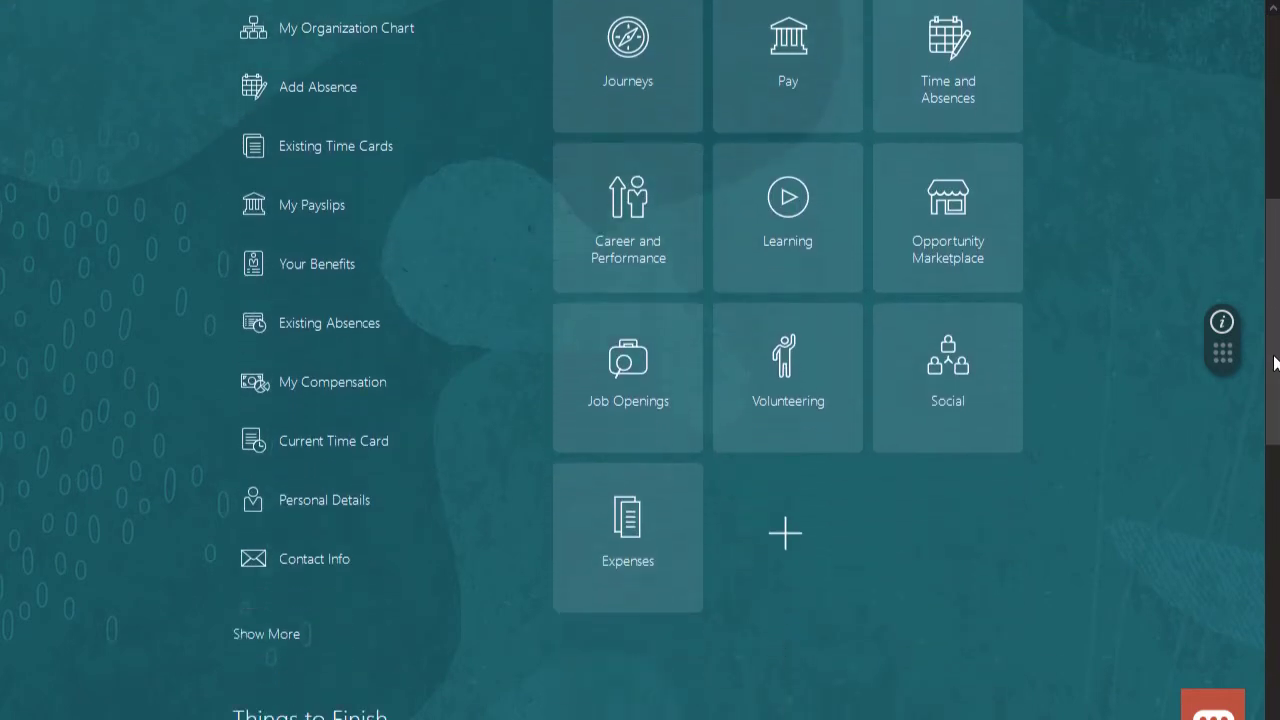
scroll("down", 3)
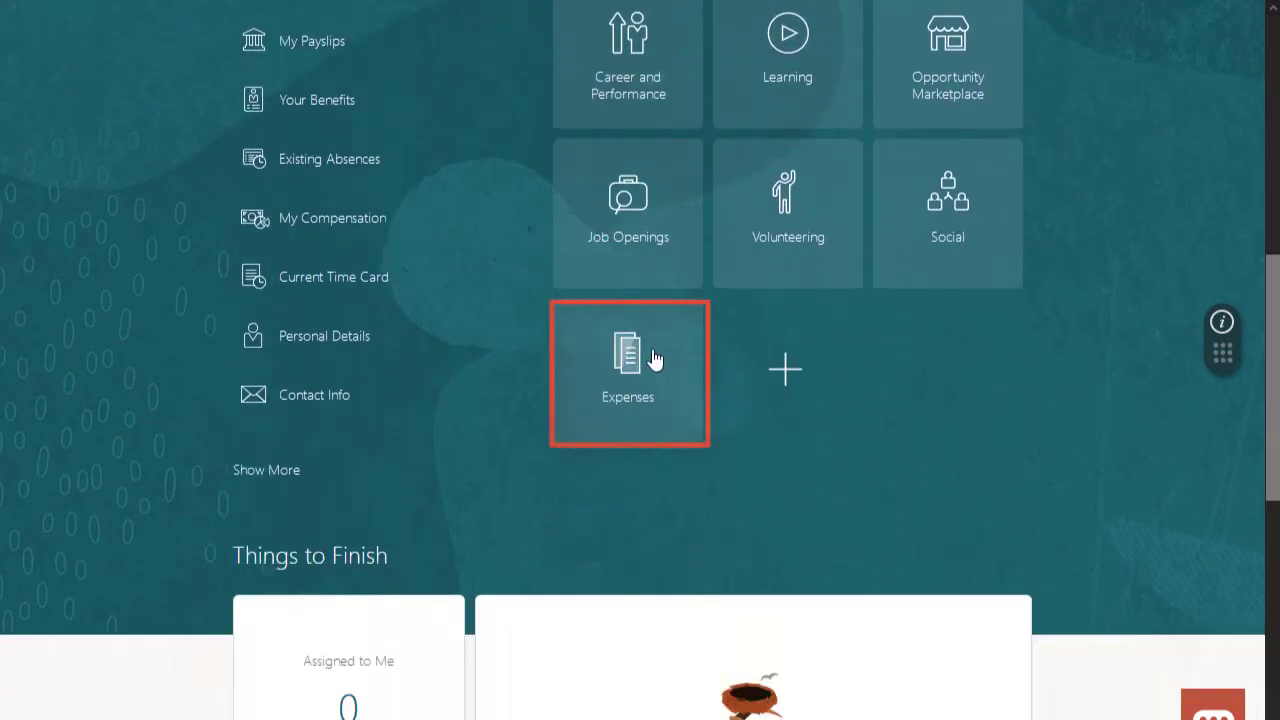
left_click(627, 360)
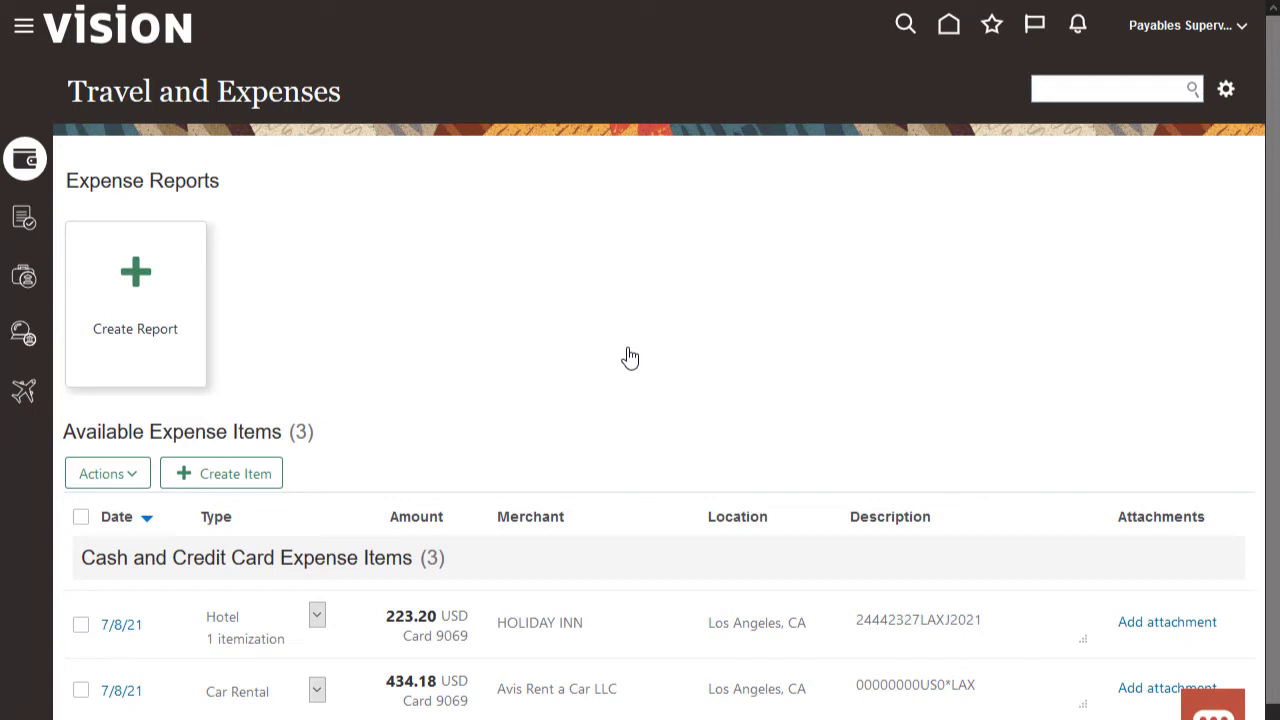
- Request an authorization for 'Oracle Open World' in United States, 11/1/21 to 11/5/21
left_click(24, 332)
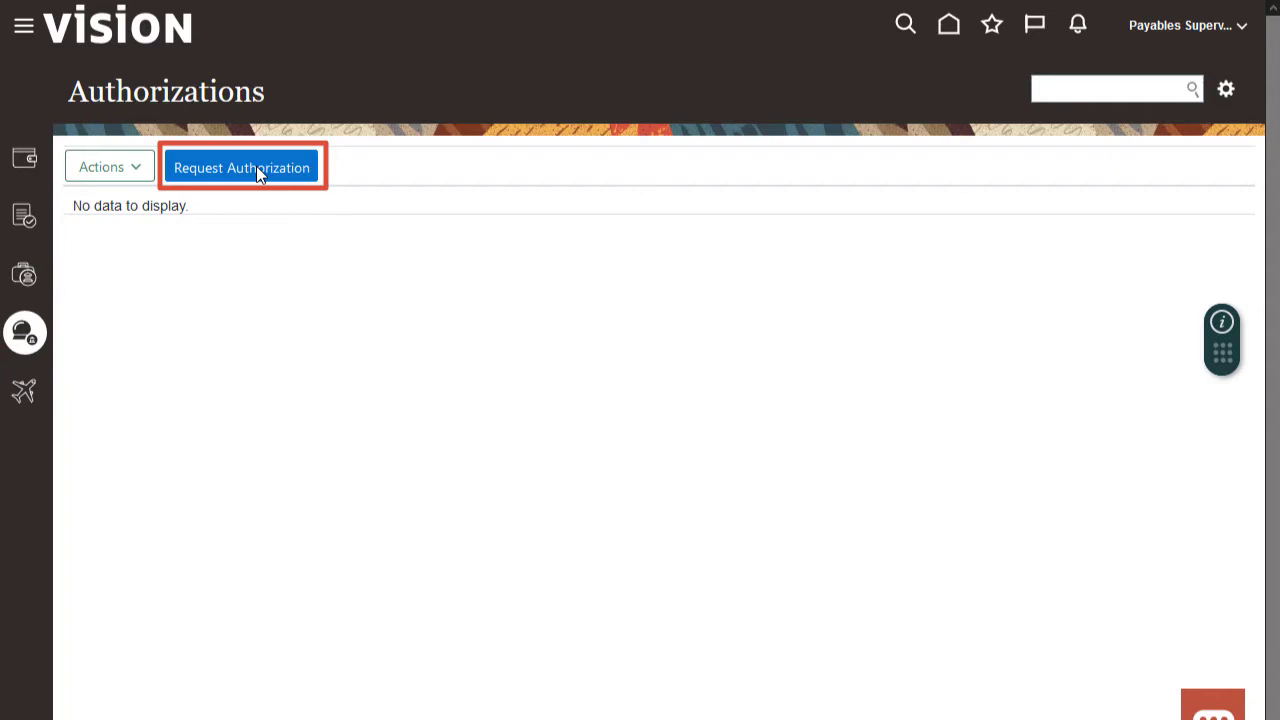
left_click(241, 167)
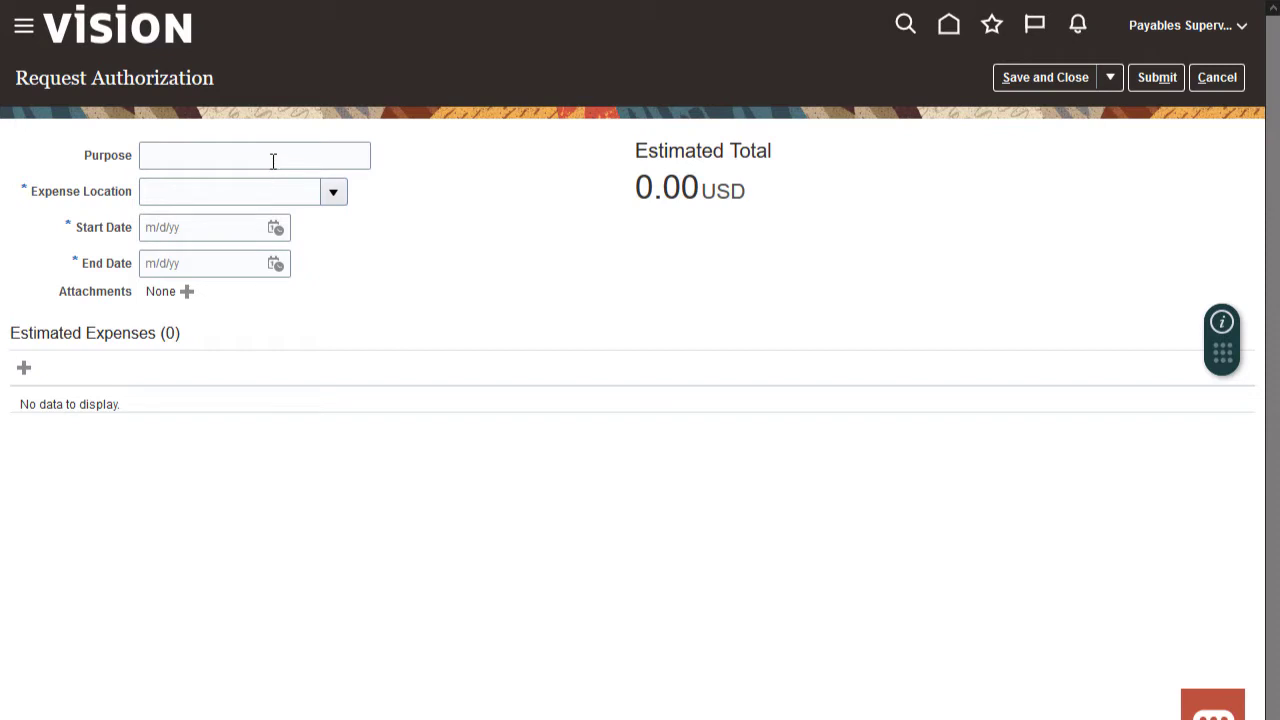
type("Oracle Open World")
type("United Sta")
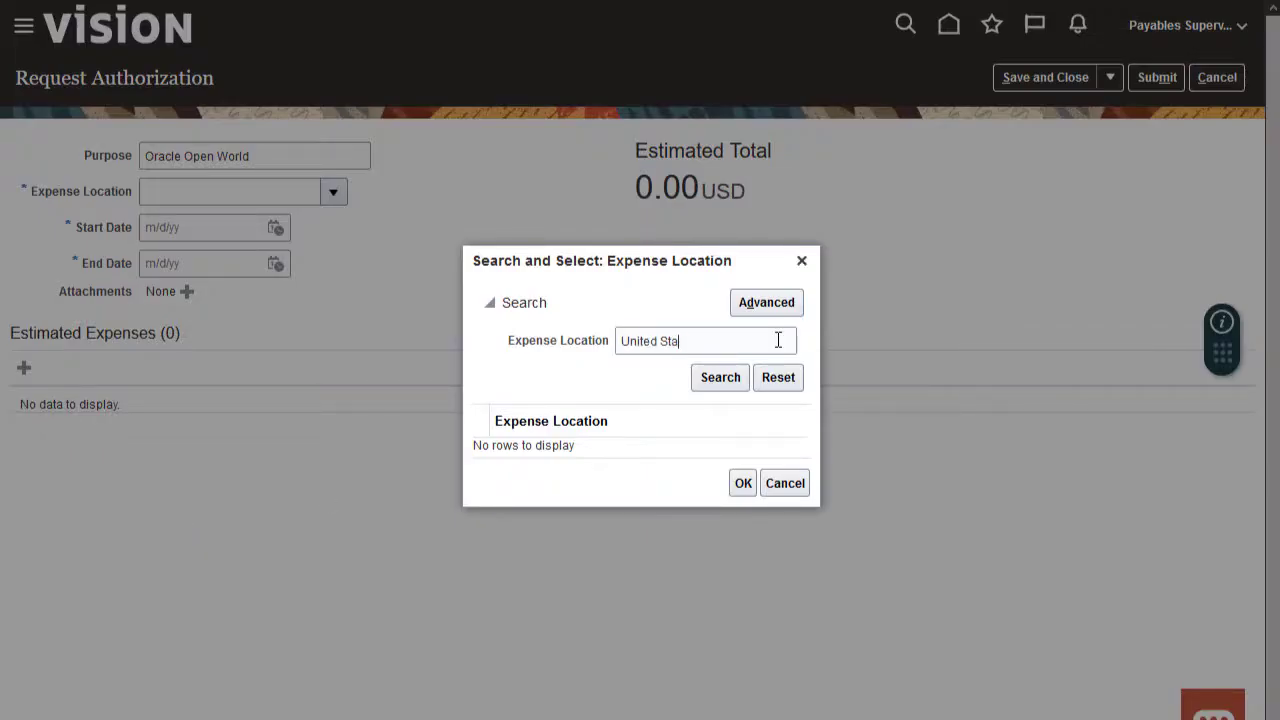
left_click(742, 482)
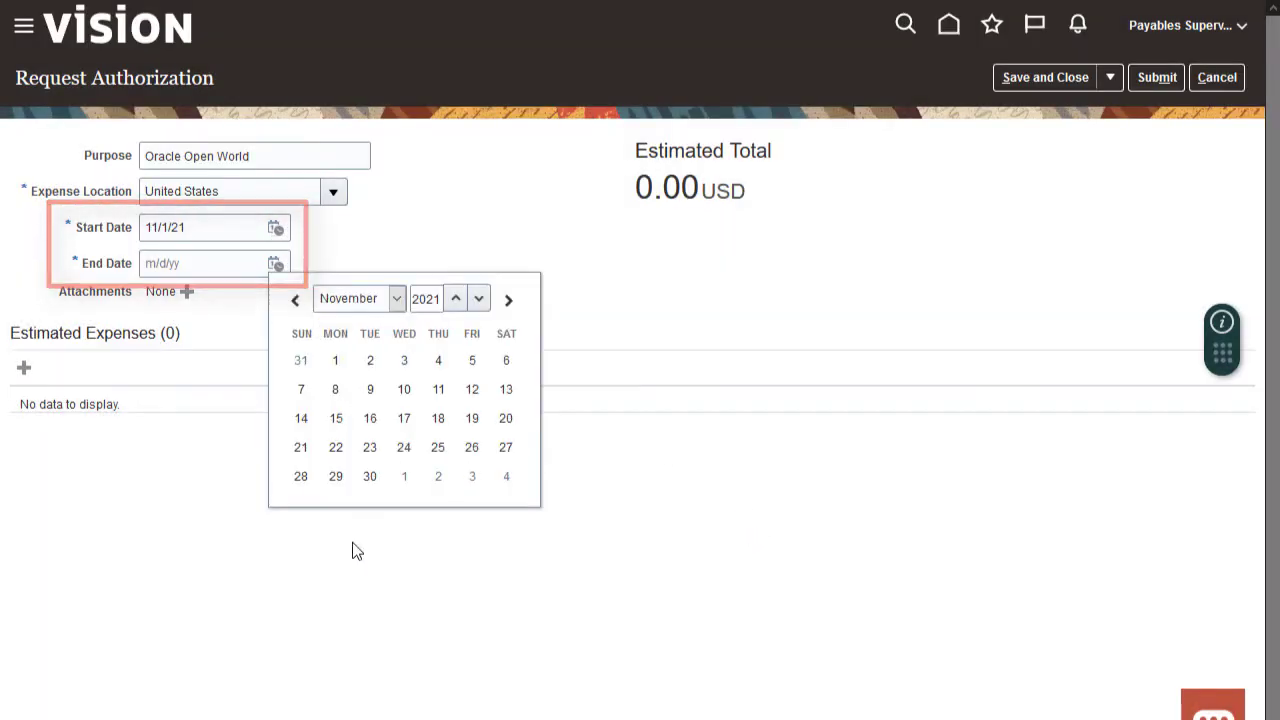
left_click(471, 360)
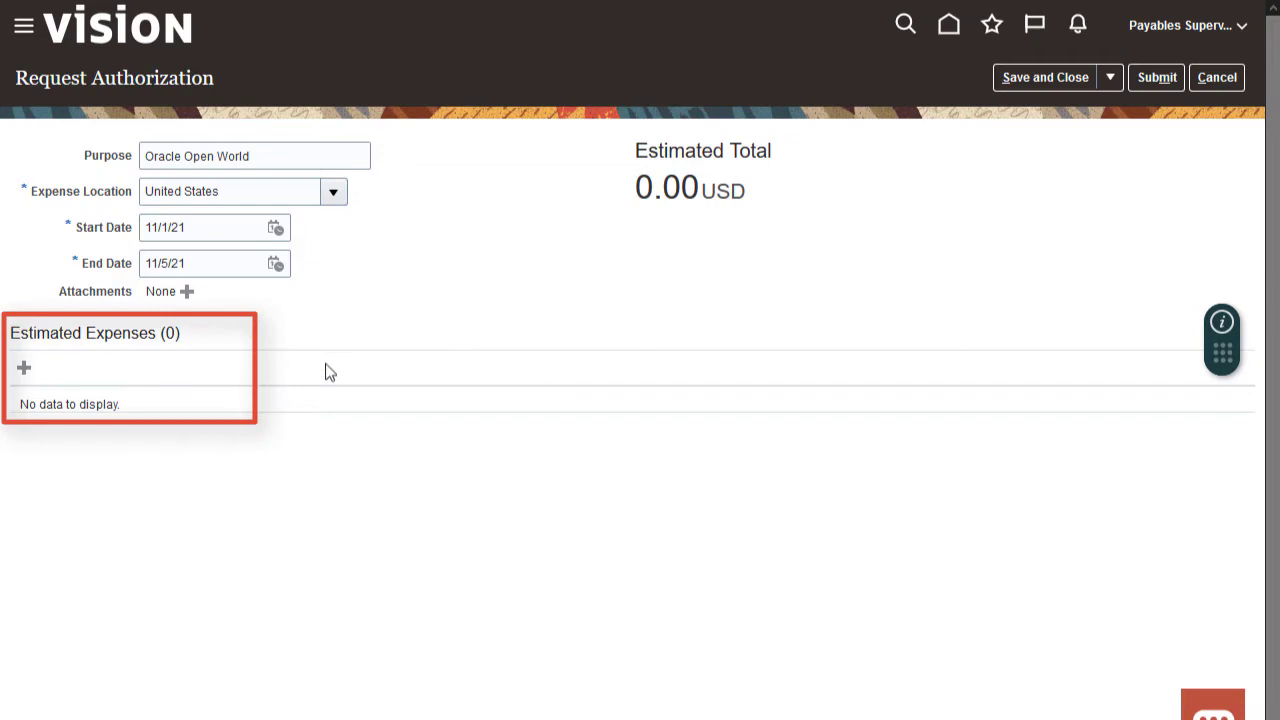
- Add a 650.00 USD Air estimate described 'Airfare to Open World.' and save it
left_click(24, 368)
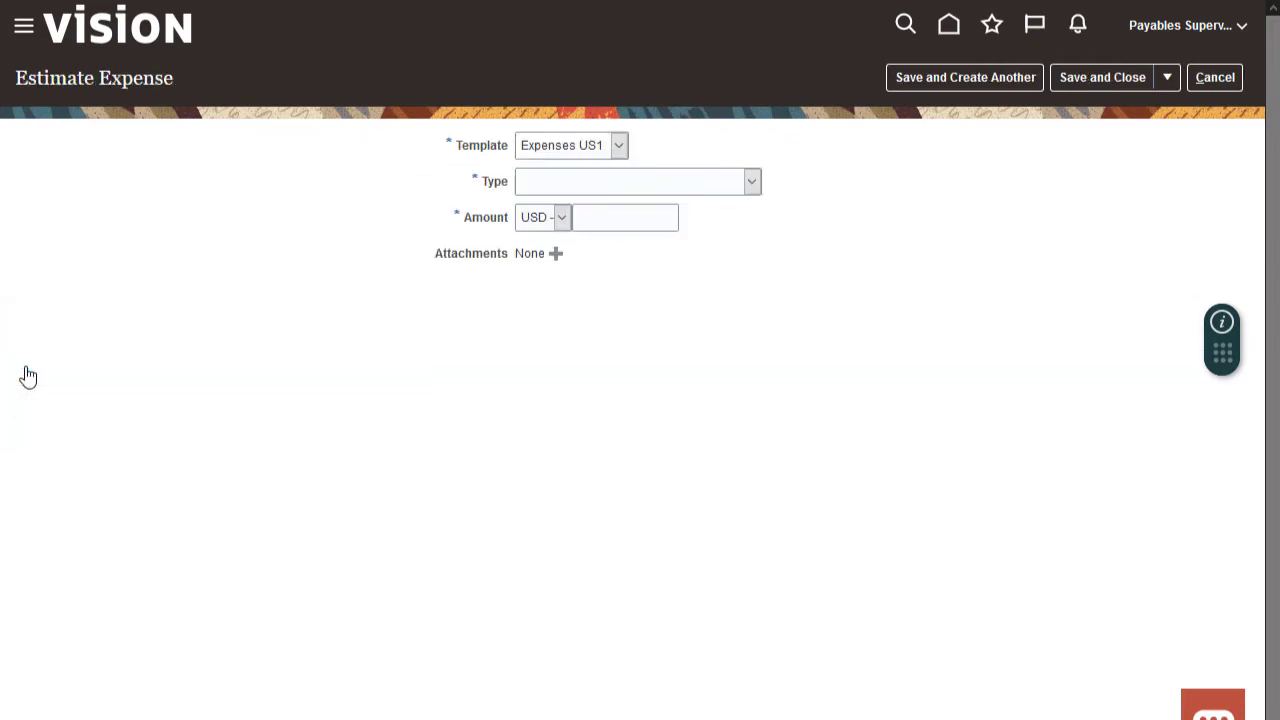
left_click(618, 145)
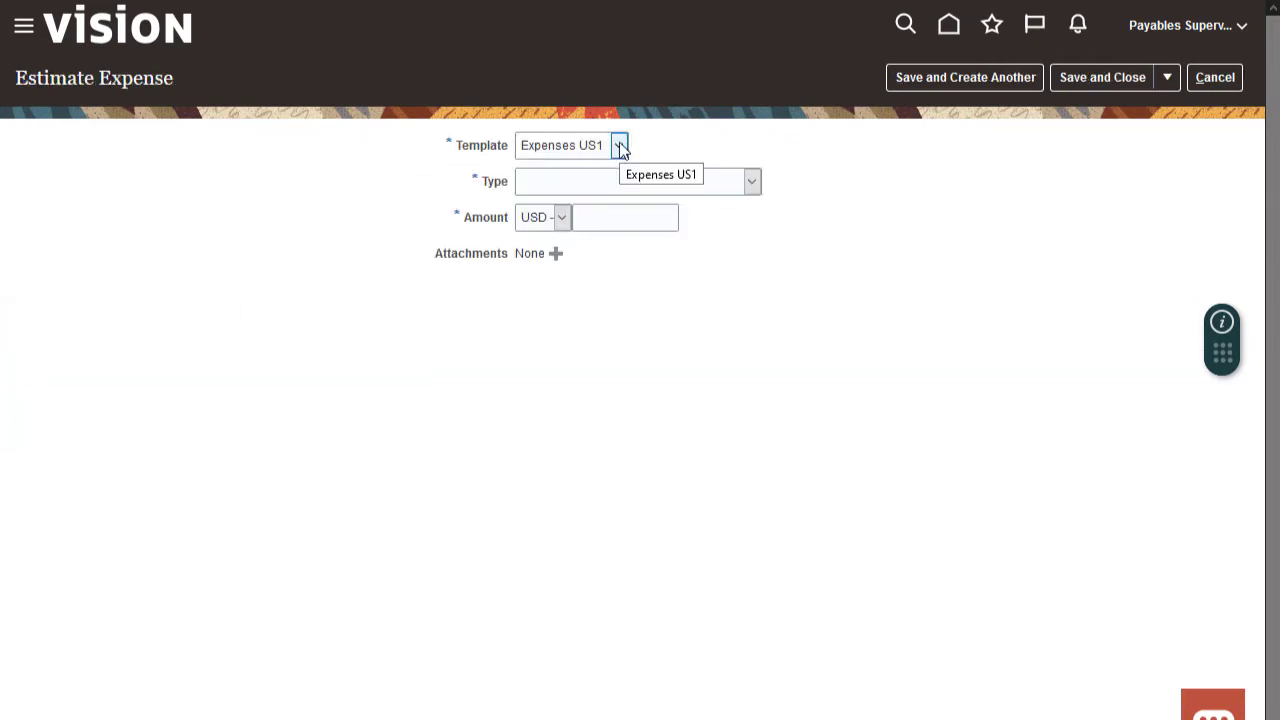
left_click(660, 174)
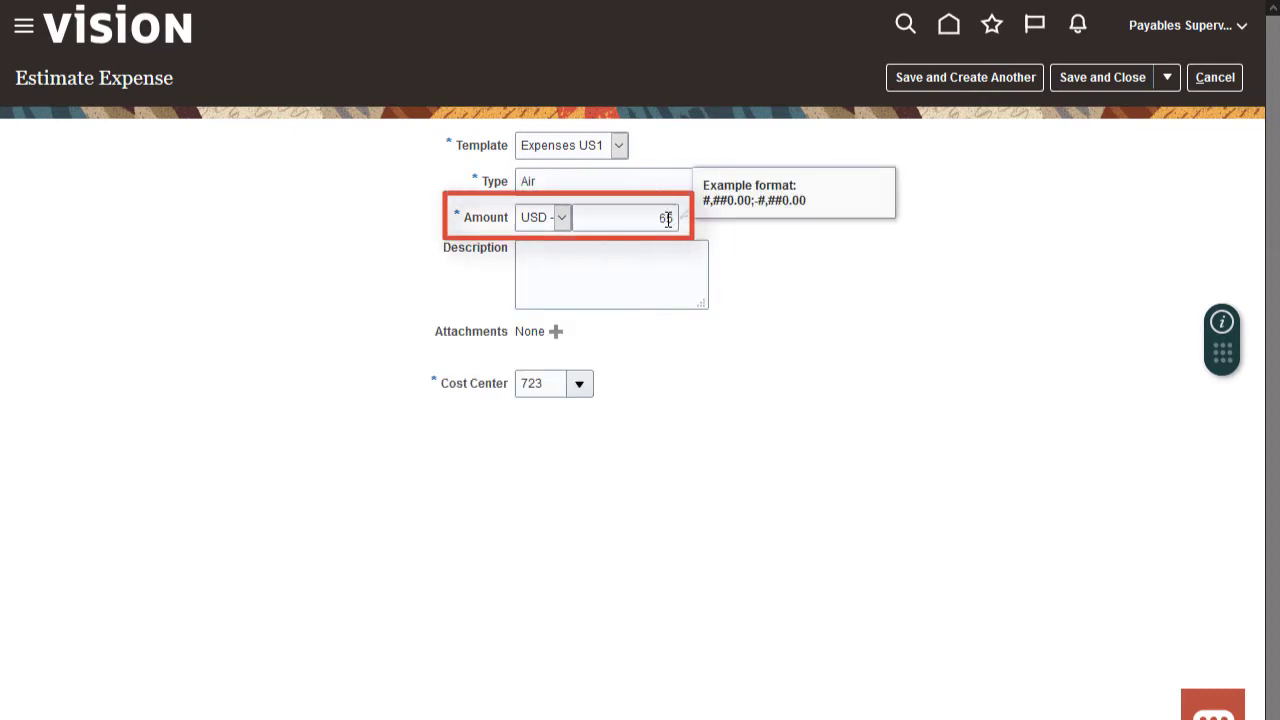
type("650.00")
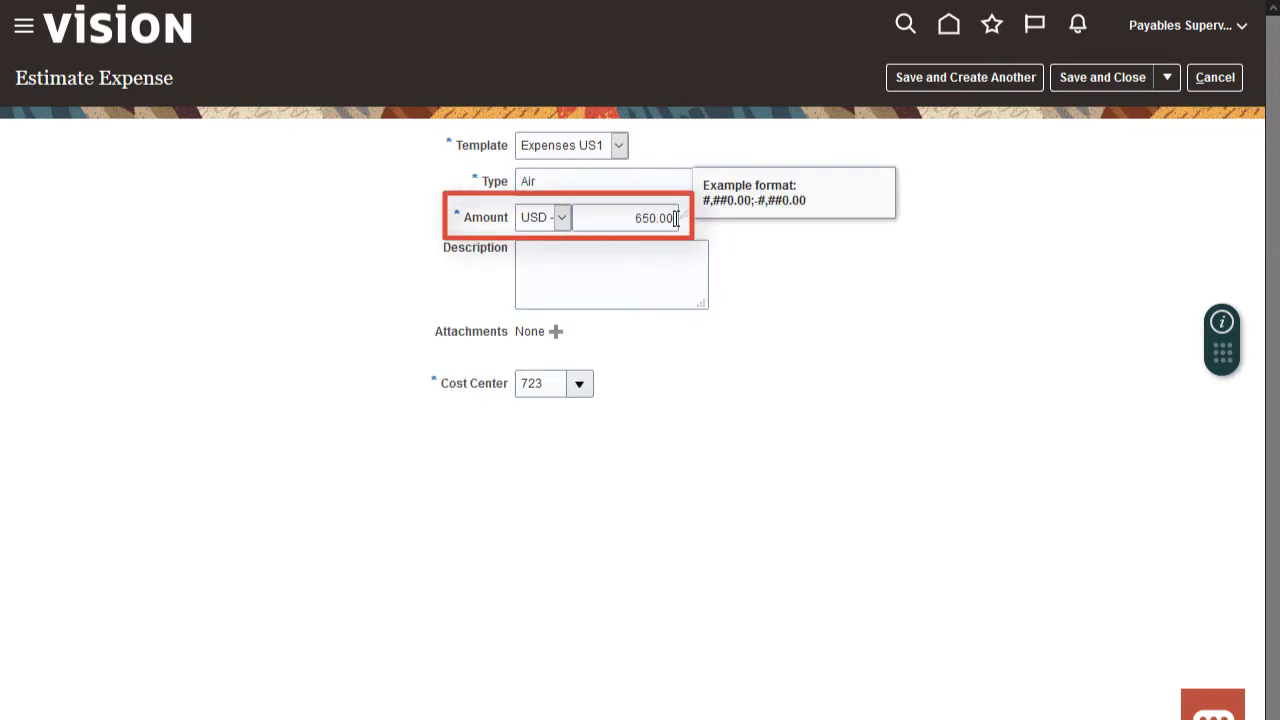
type("Airfare to Open")
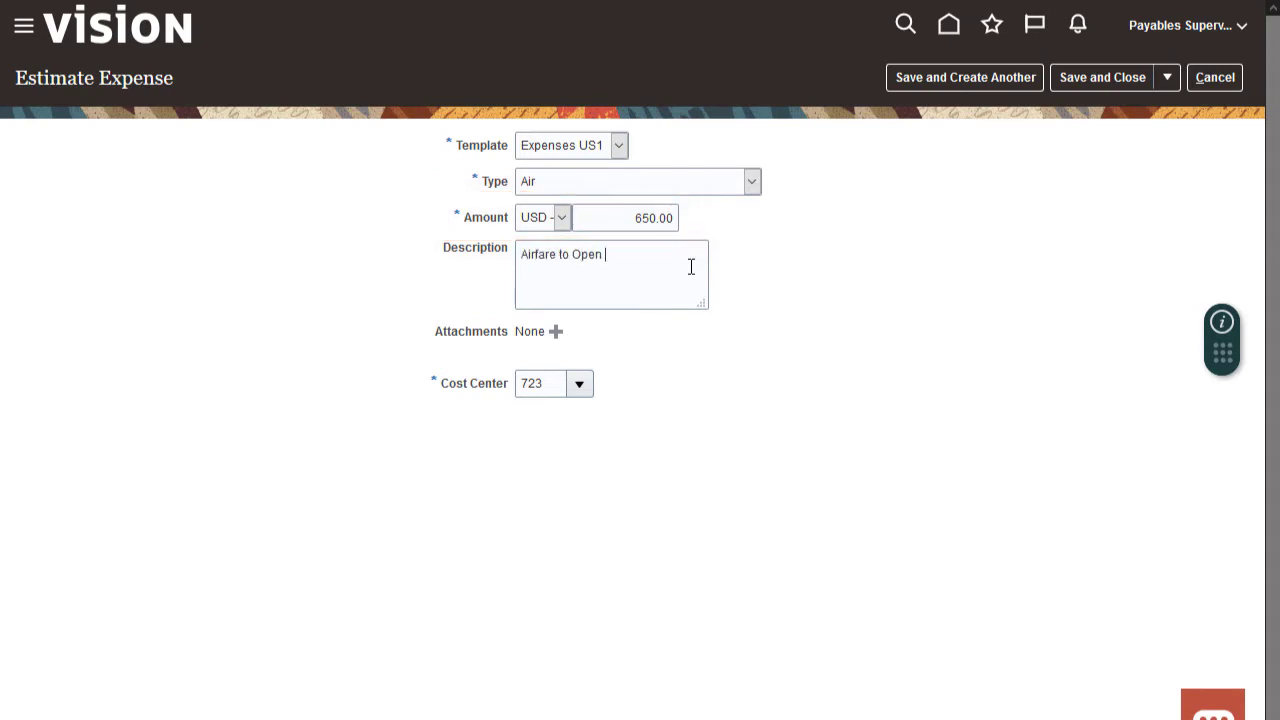
type("World.")
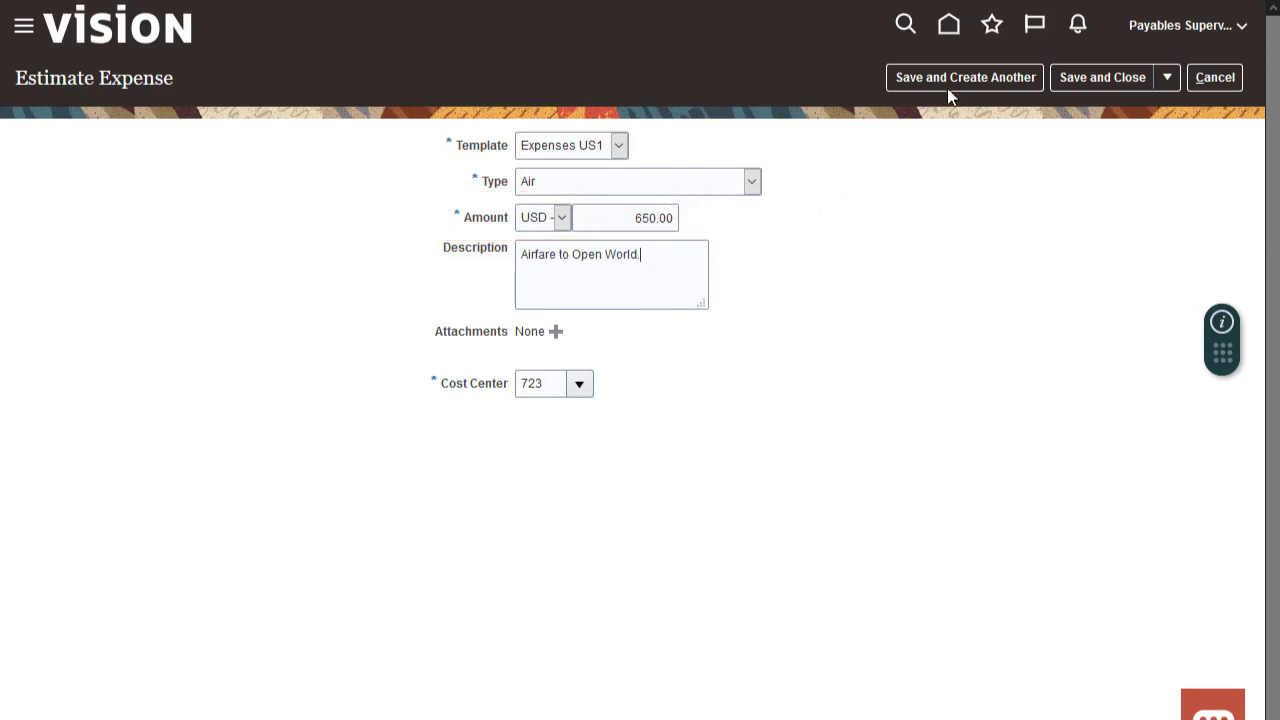
left_click(964, 77)
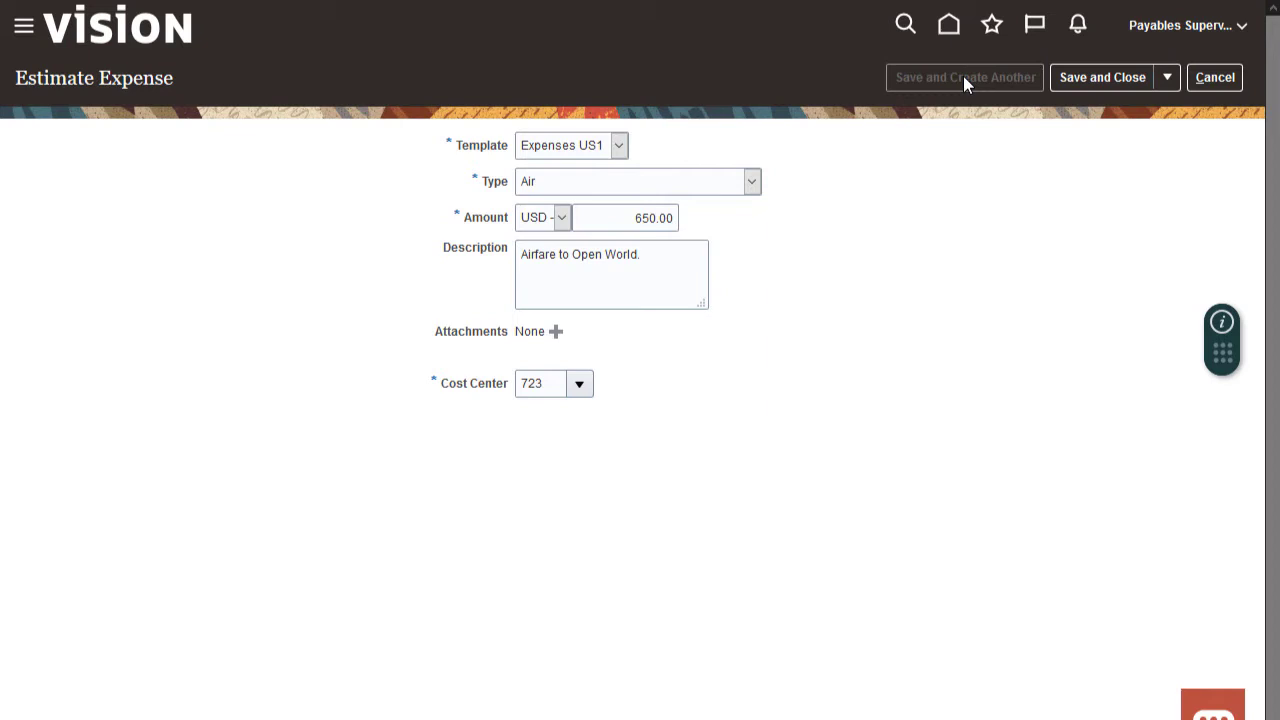
- Add an 800 USD Hotel estimate described 'Accommodations at Open World.' and save
left_click(964, 77)
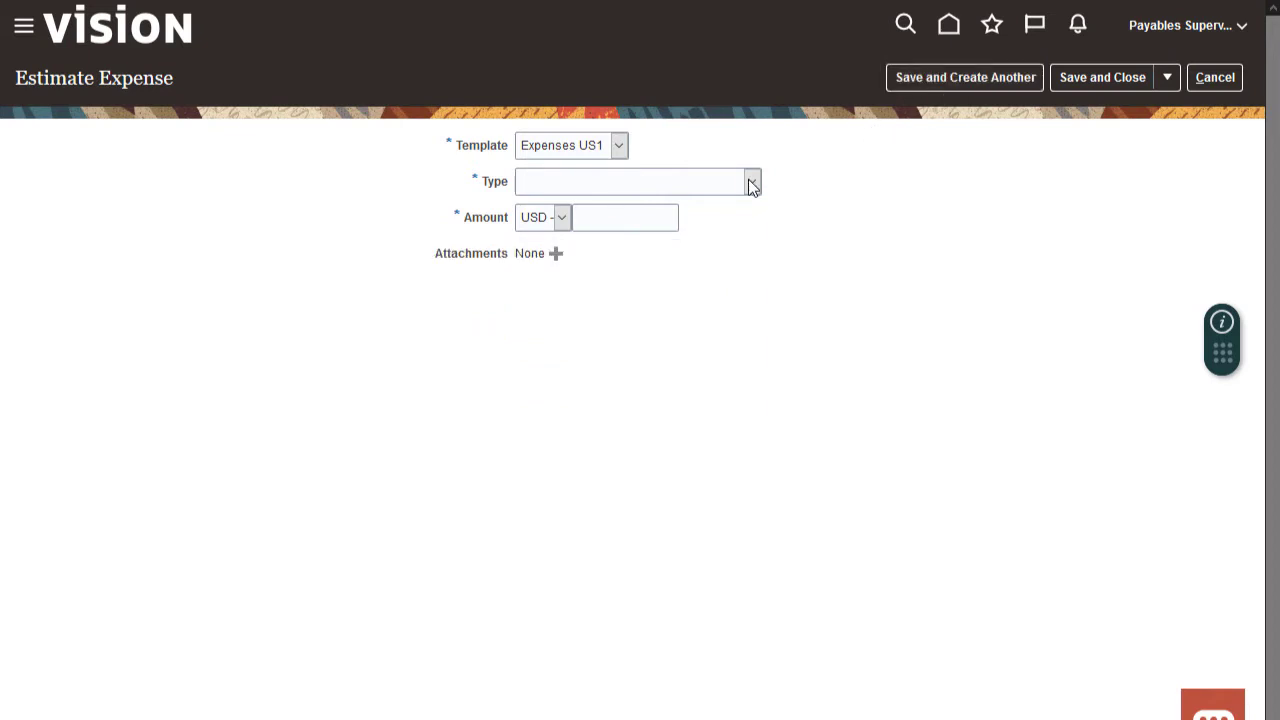
left_click(751, 181)
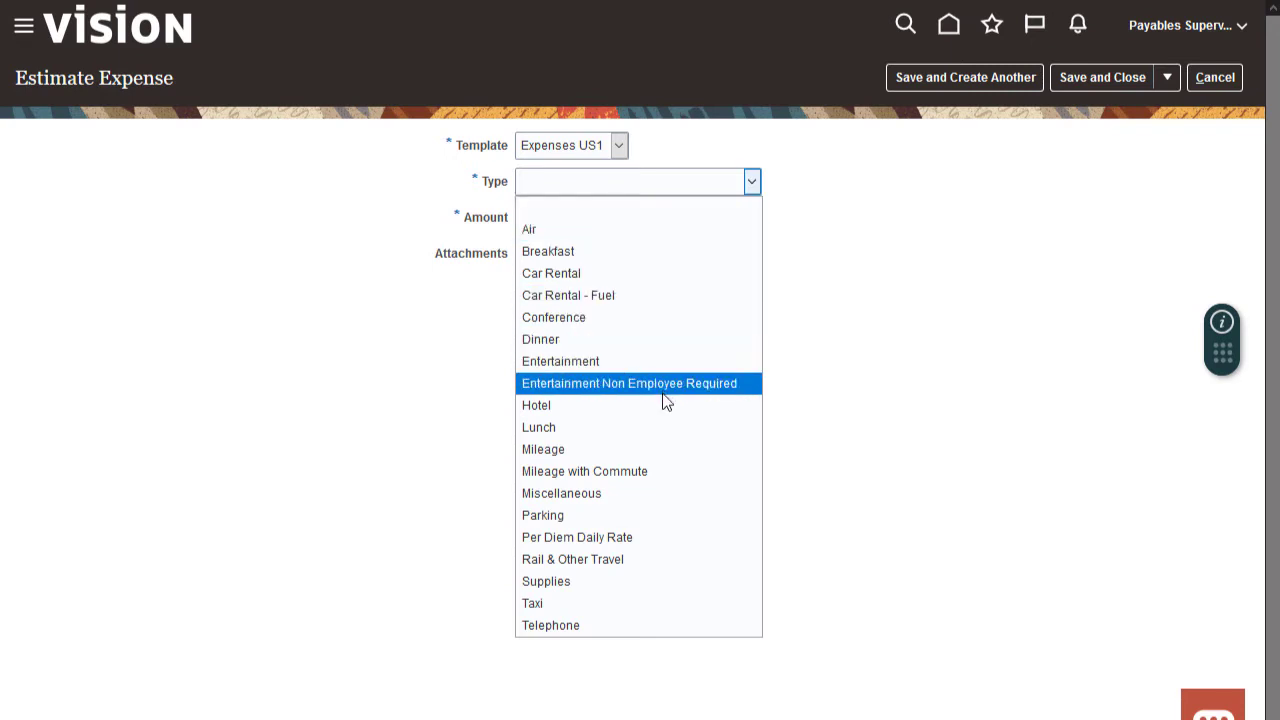
left_click(536, 405)
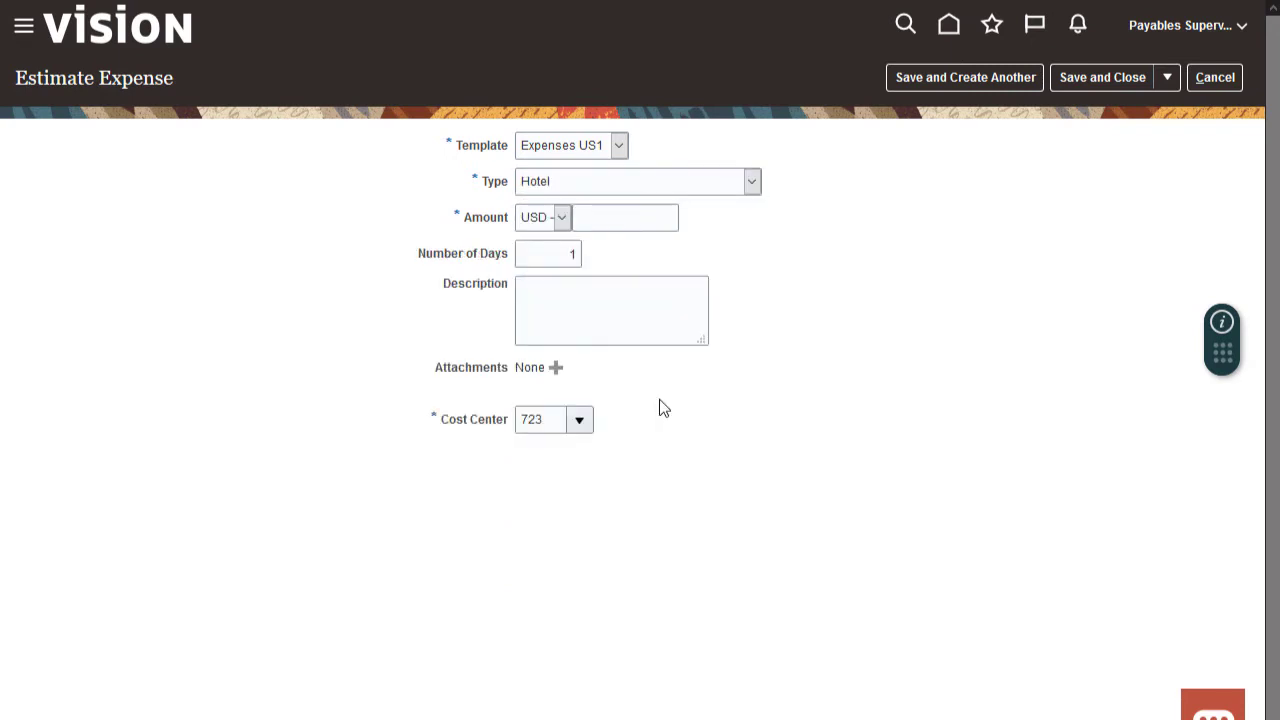
left_click(625, 217)
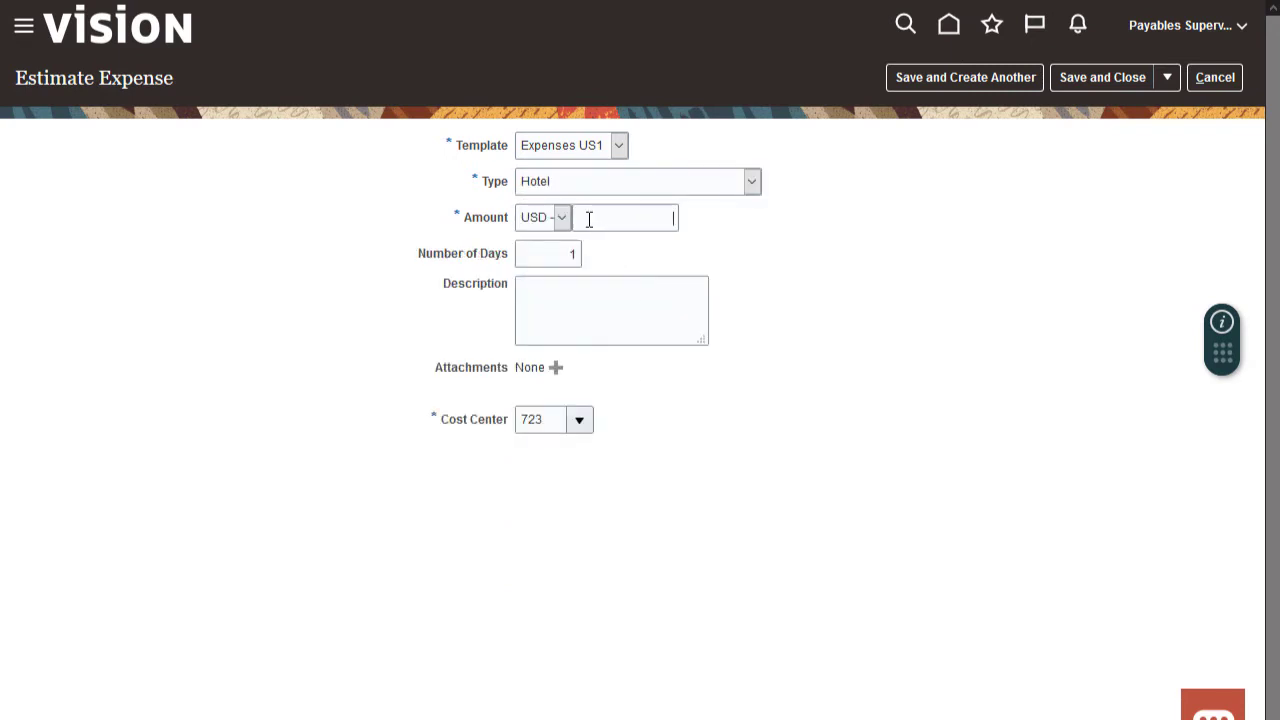
type("800")
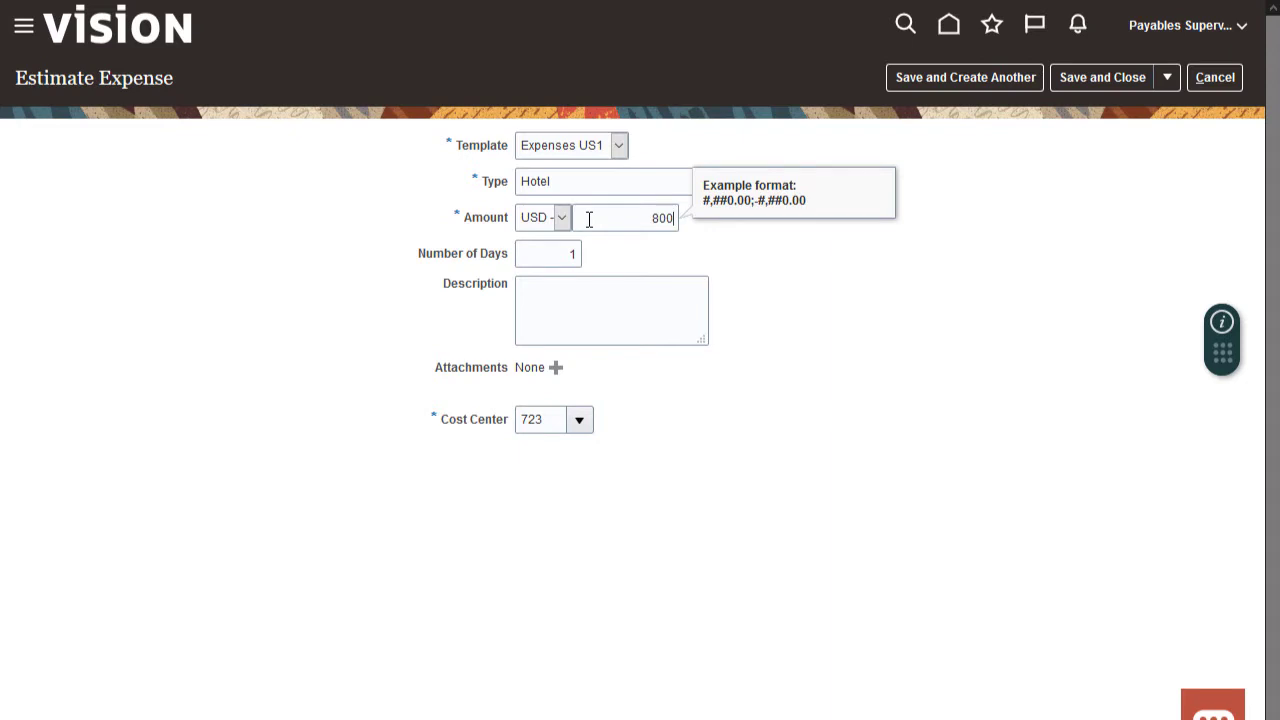
type("Accommodations at Open World.")
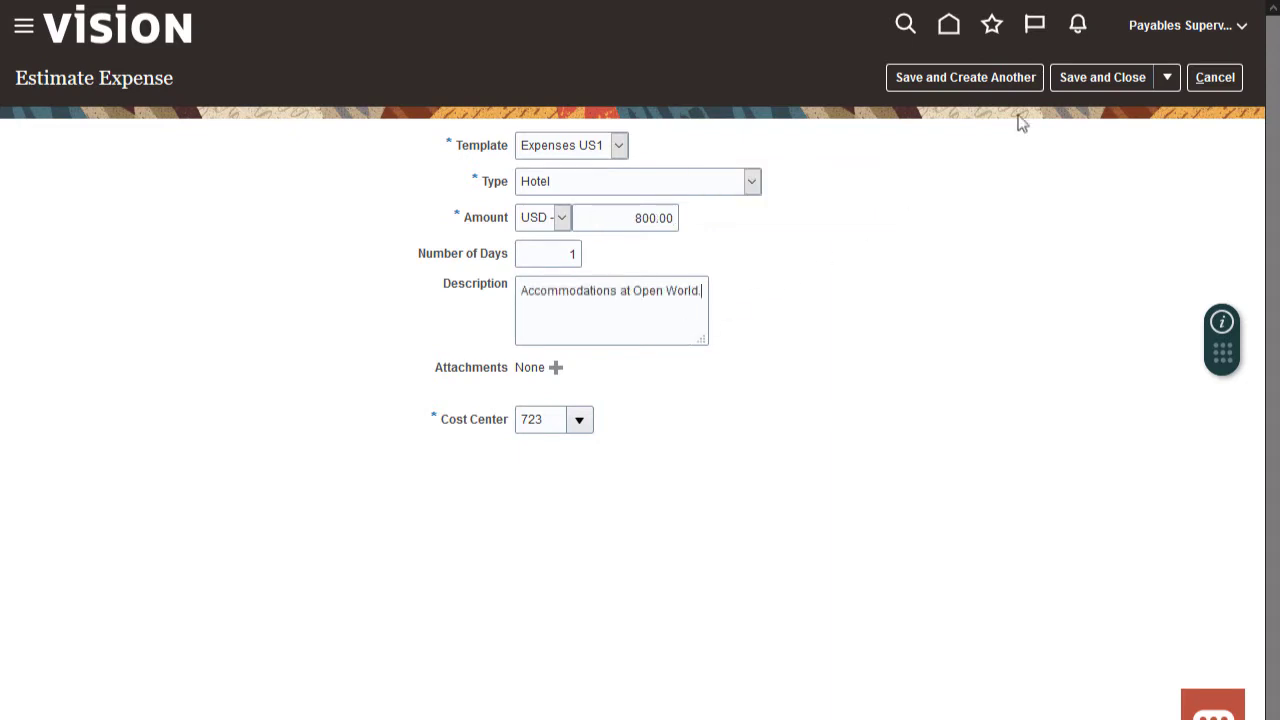
left_click(963, 77)
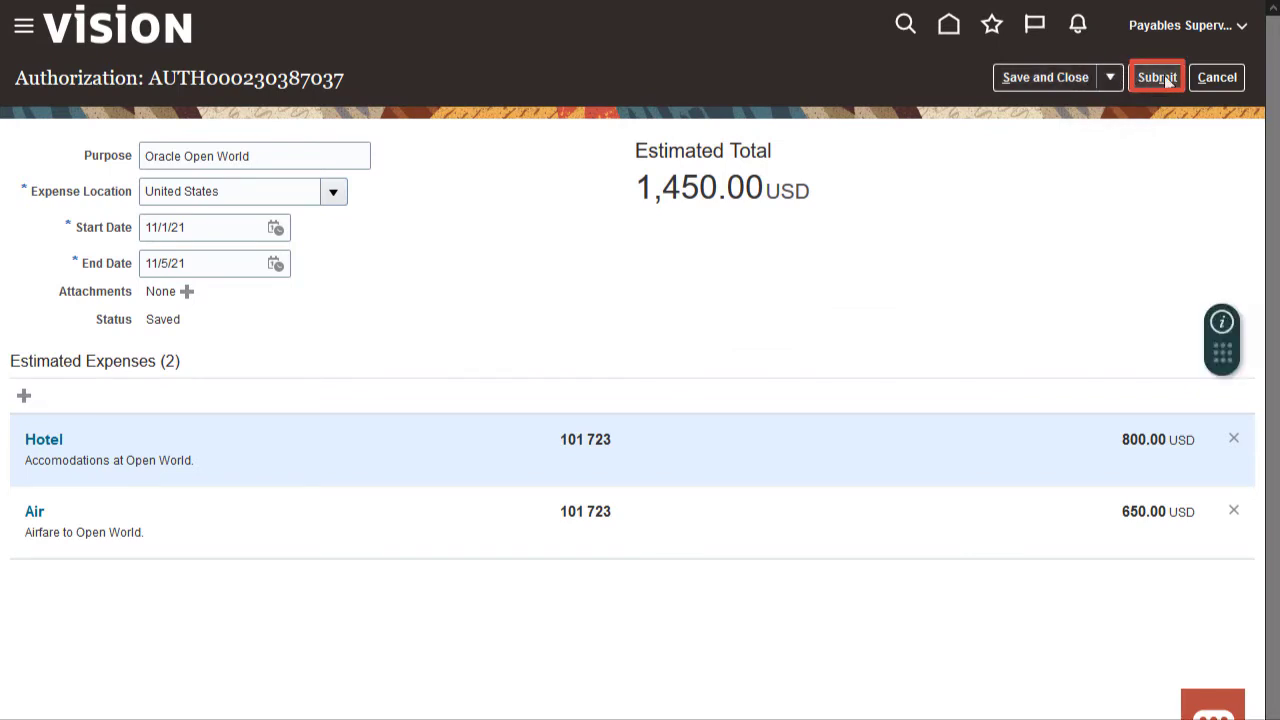
- Submit the 1,450.00 USD authorization and dismiss the confirmation
left_click(1156, 77)
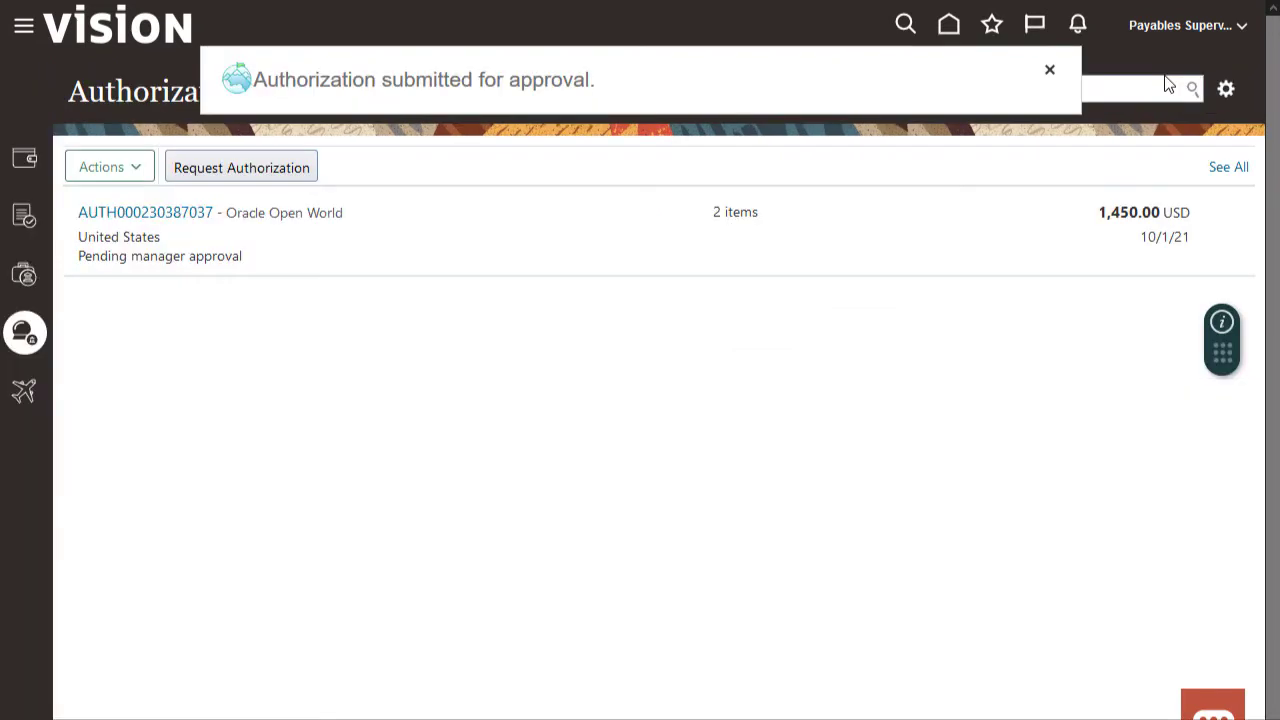
left_click(1049, 69)
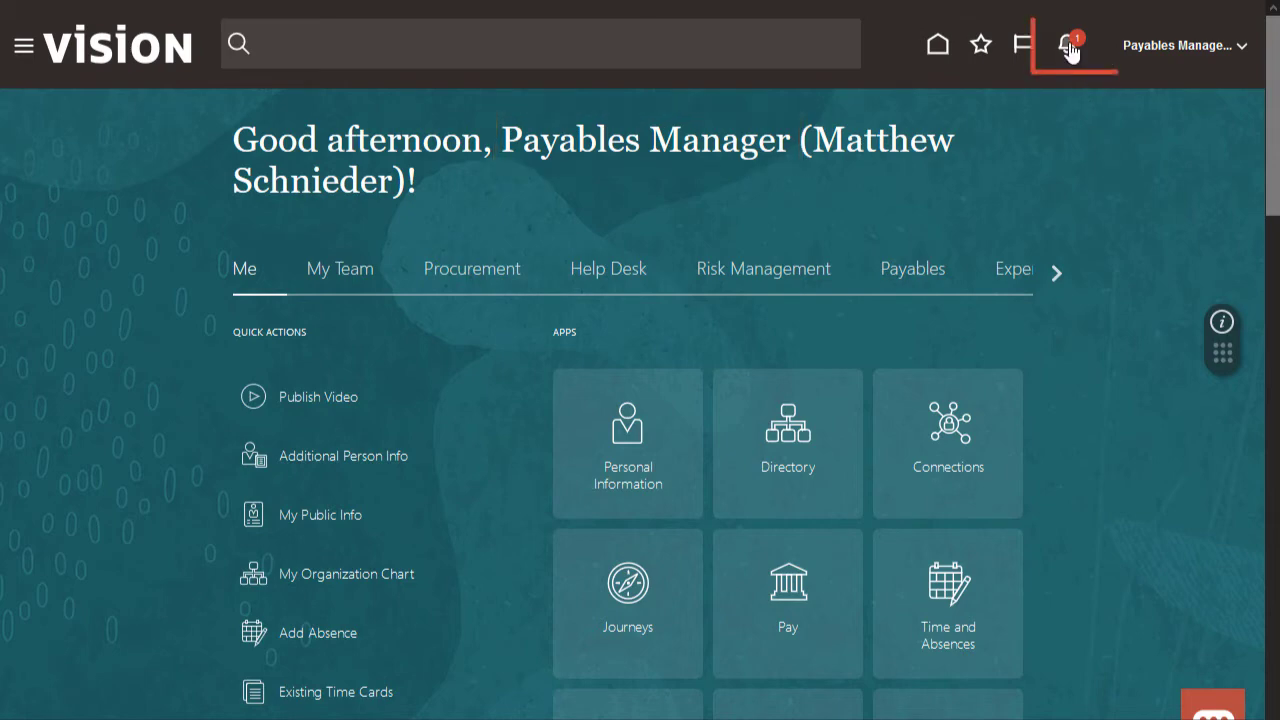
left_click(1063, 44)
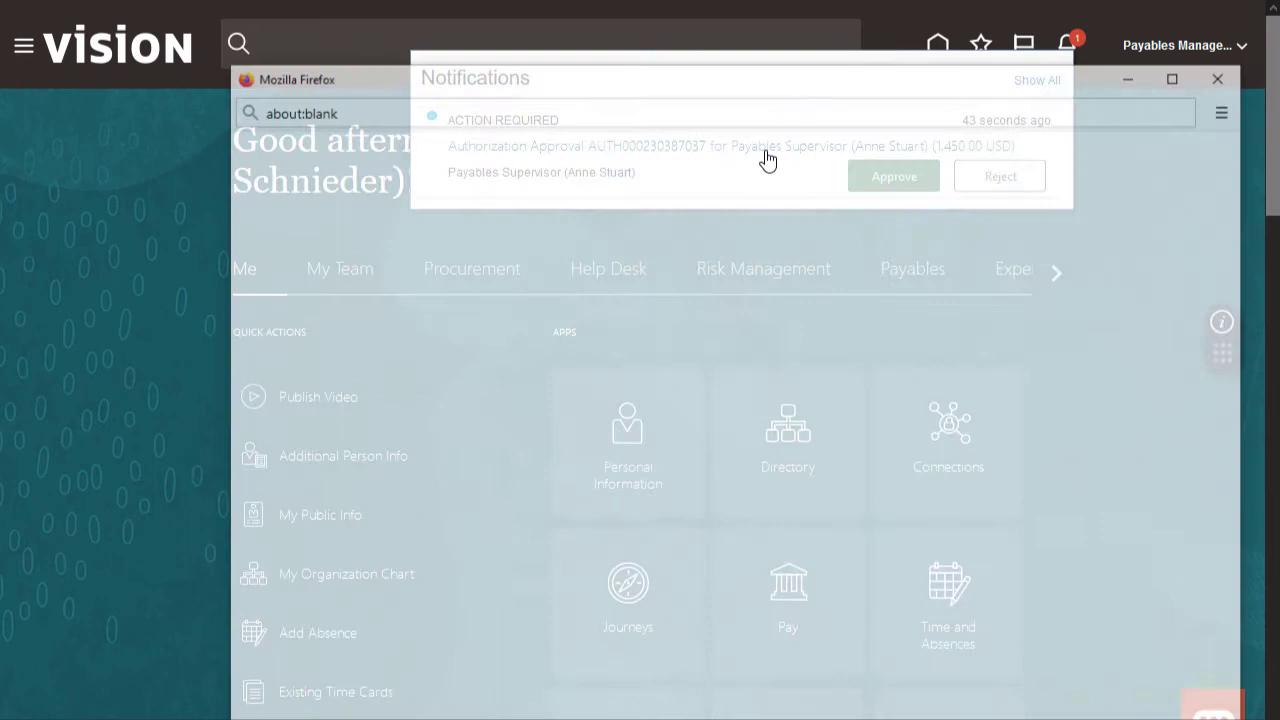
left_click(700, 146)
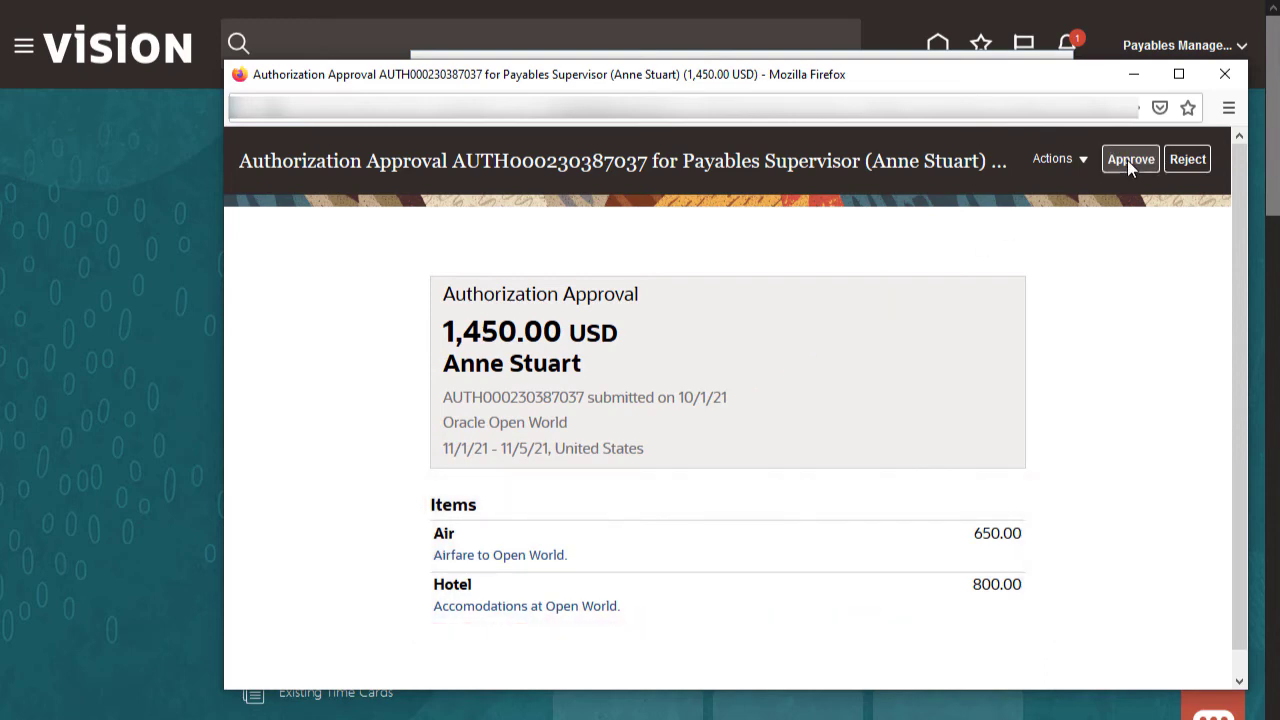
left_click(1130, 159)
type("I approve this spend authorization request for the trip to Open World.")
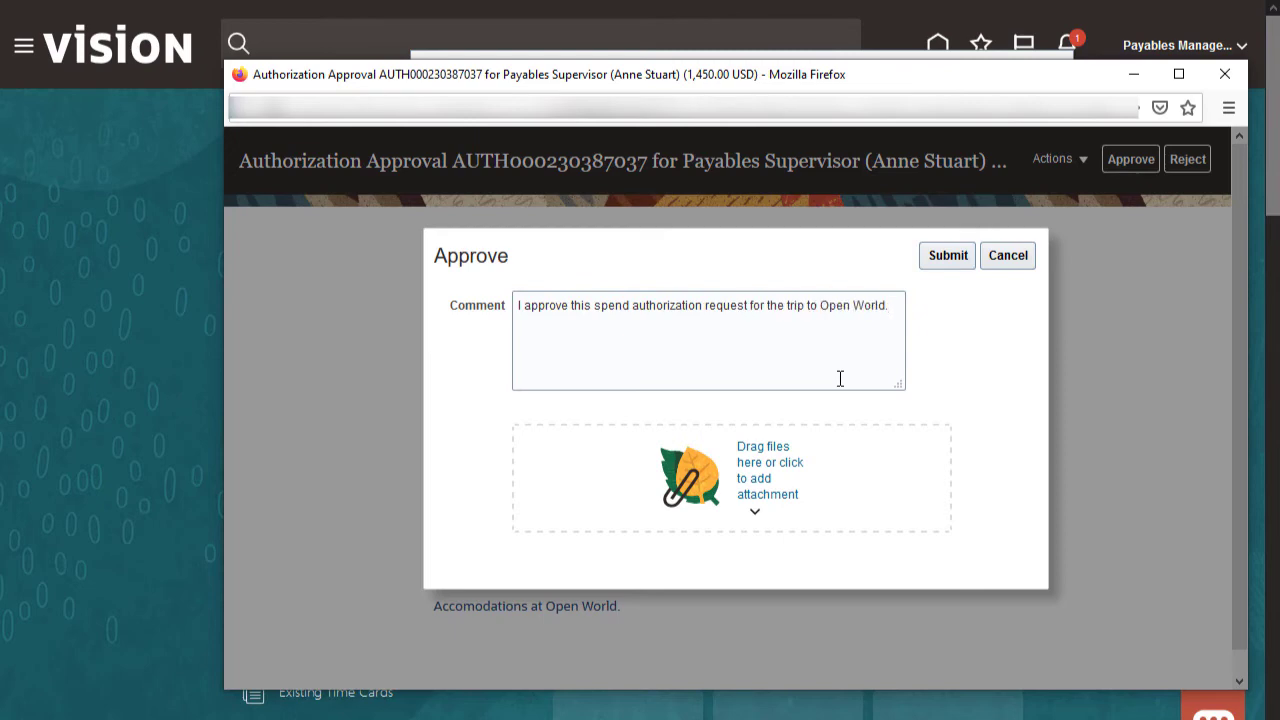
left_click(946, 255)
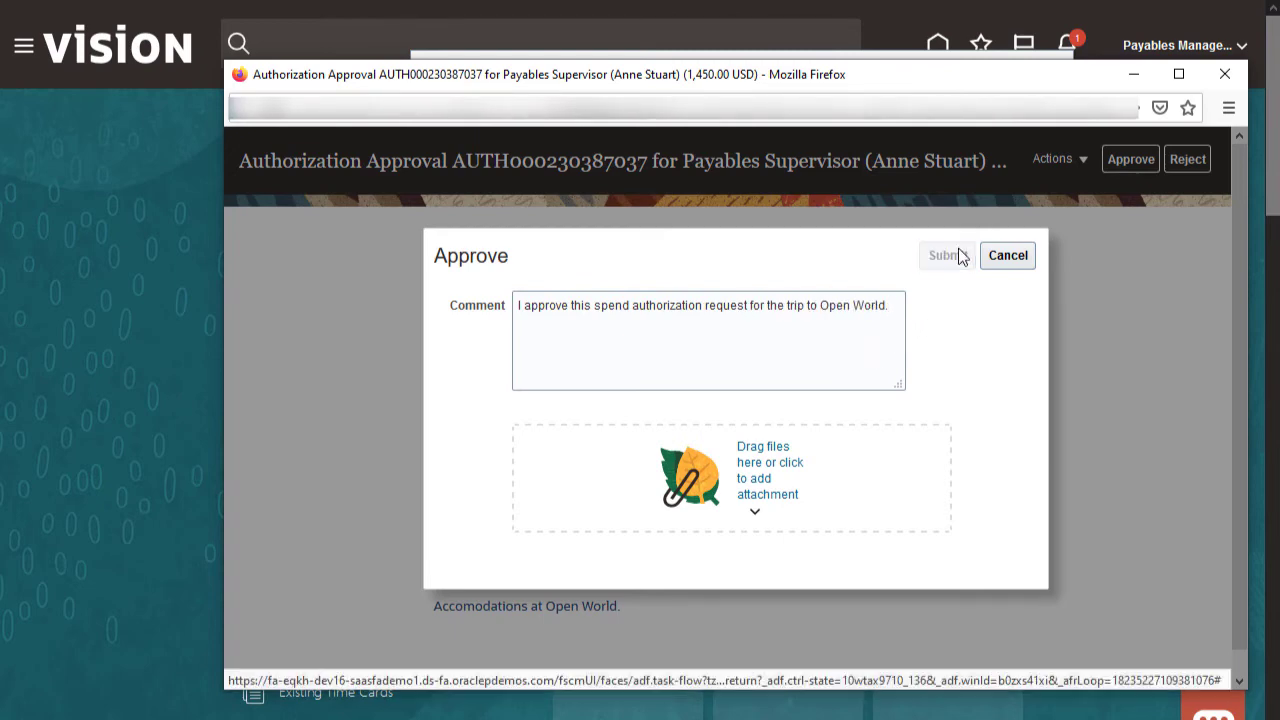
left_click(941, 255)
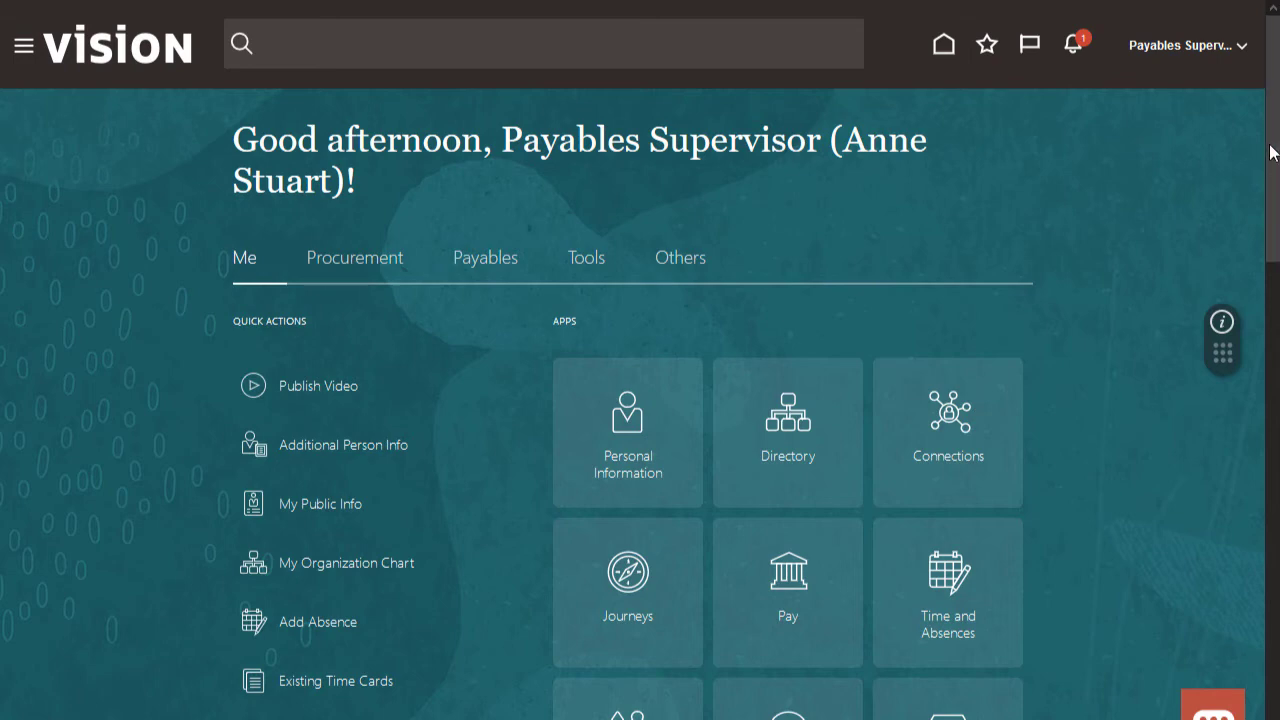
scroll("down", 3)
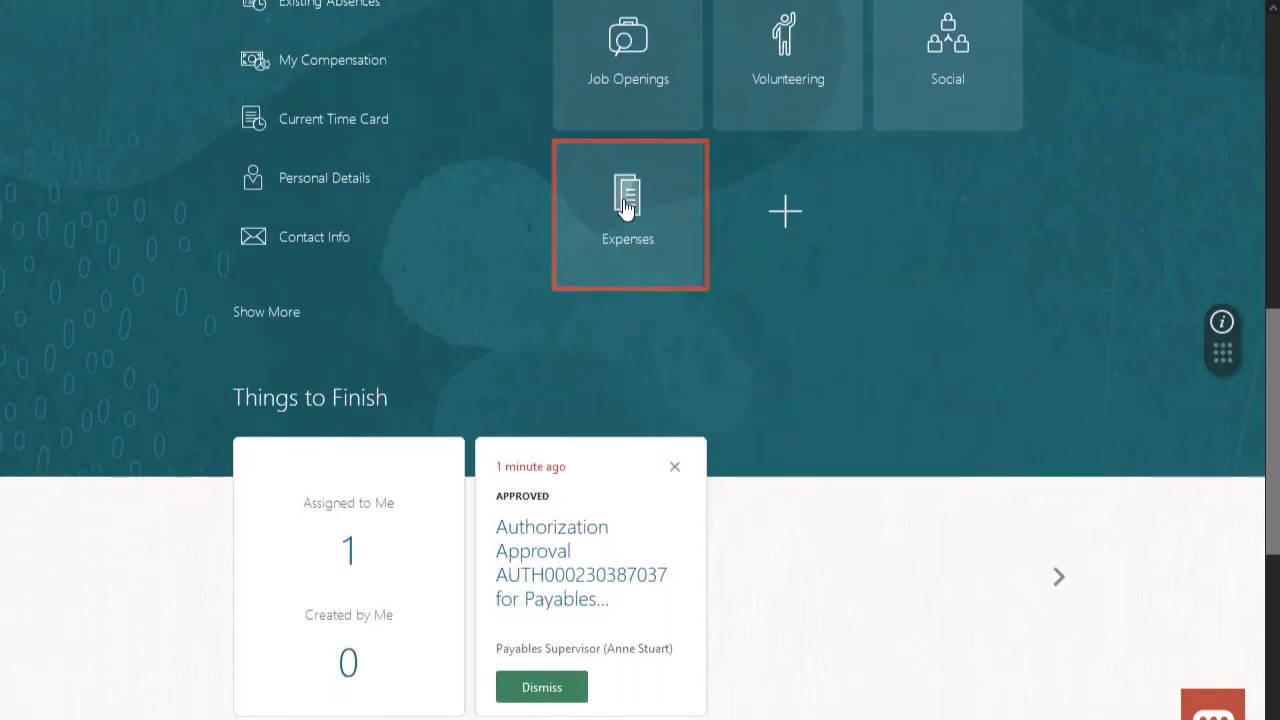
left_click(627, 213)
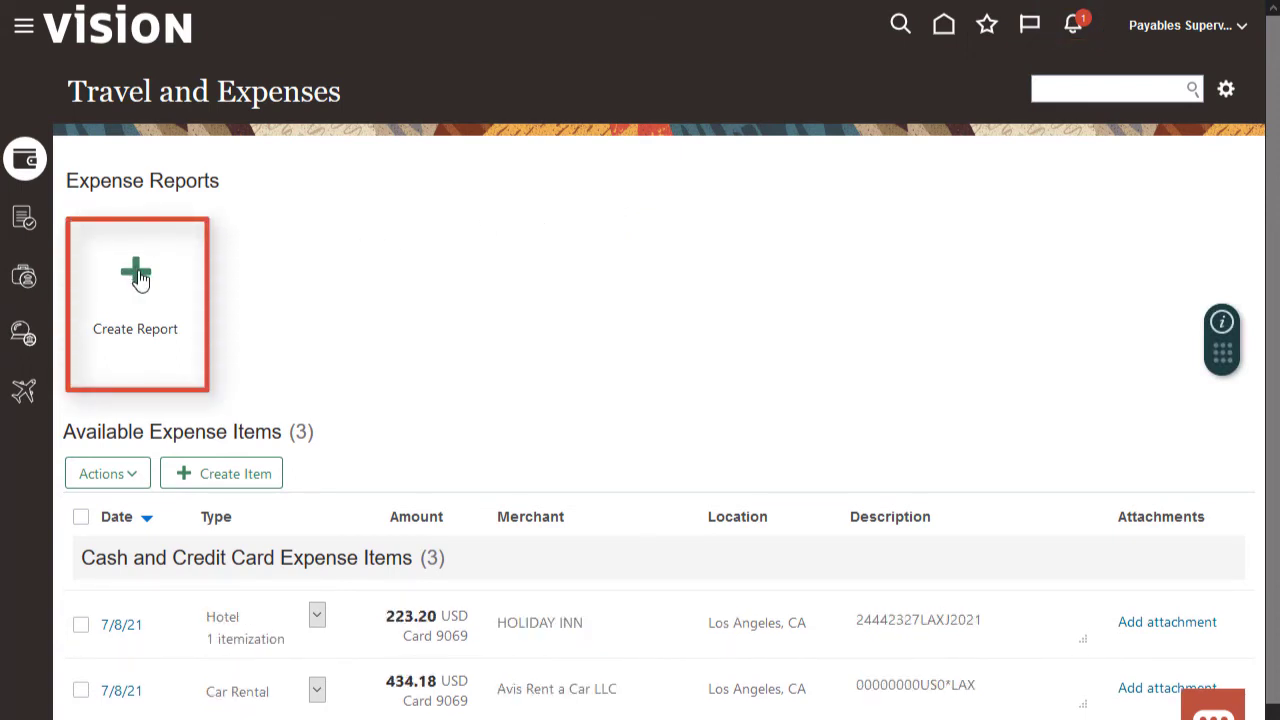
left_click(135, 280)
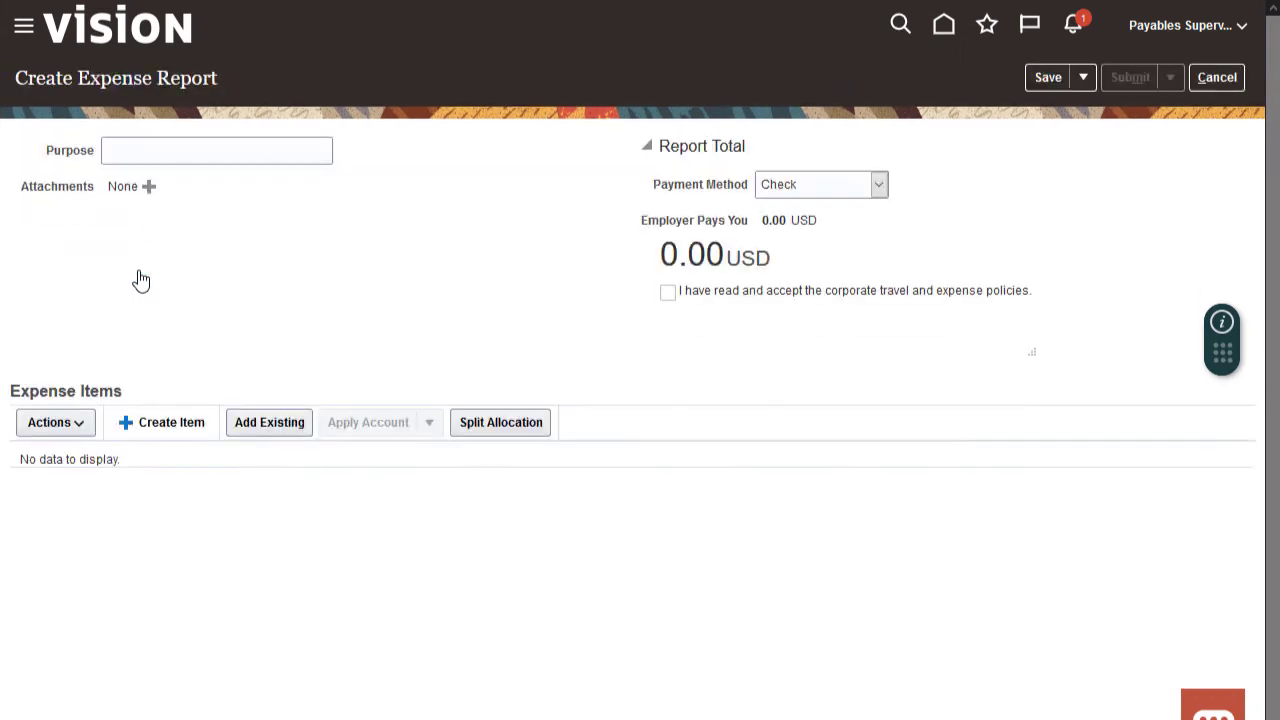
type("Attended Oracle Open")
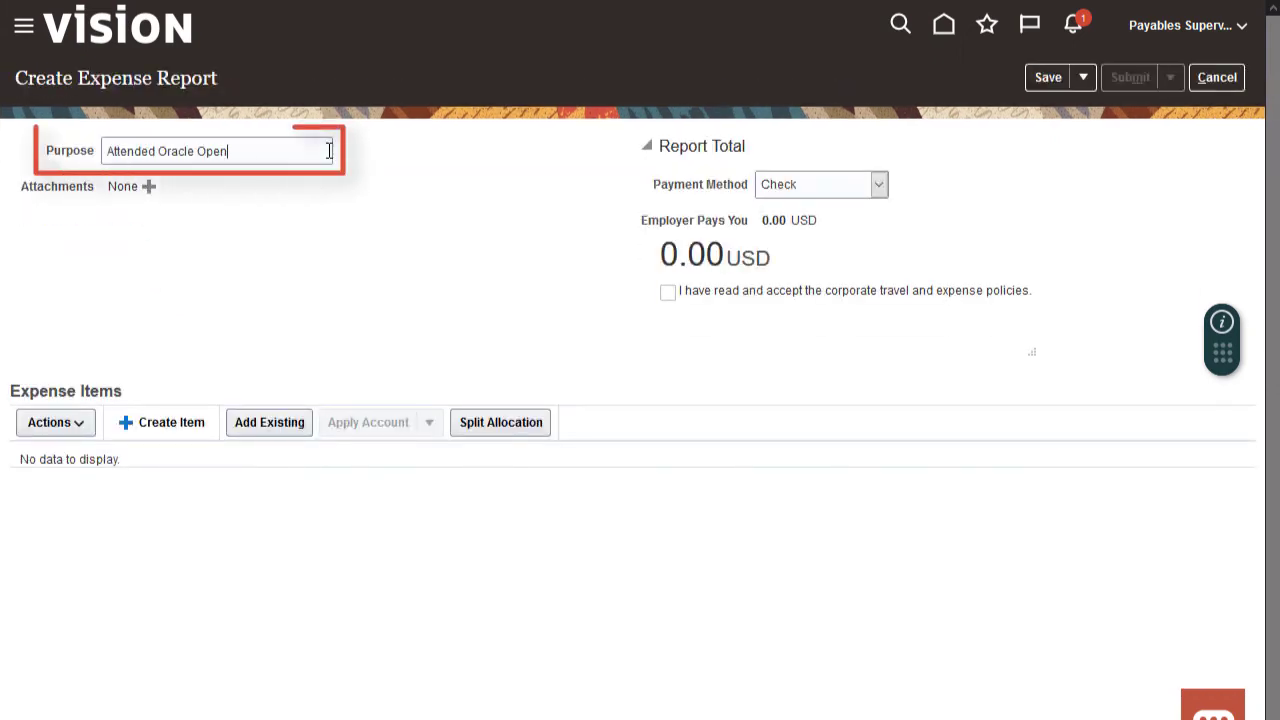
type("World")
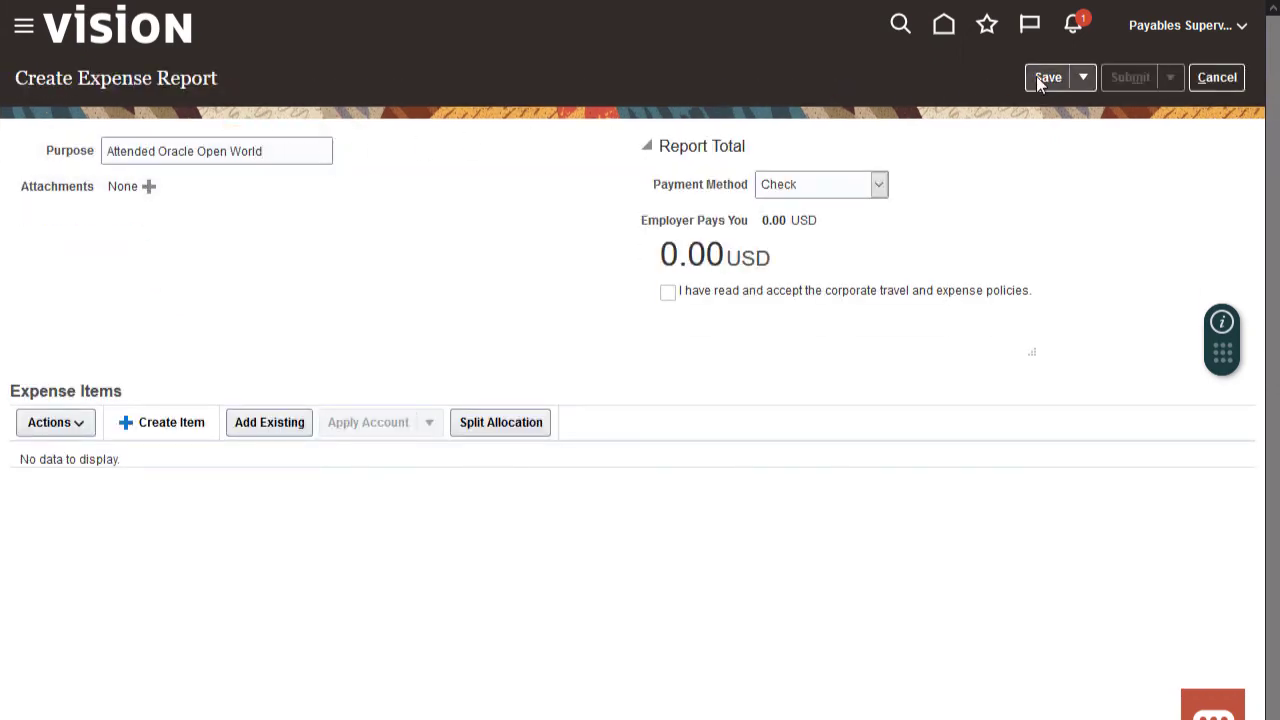
left_click(1047, 77)
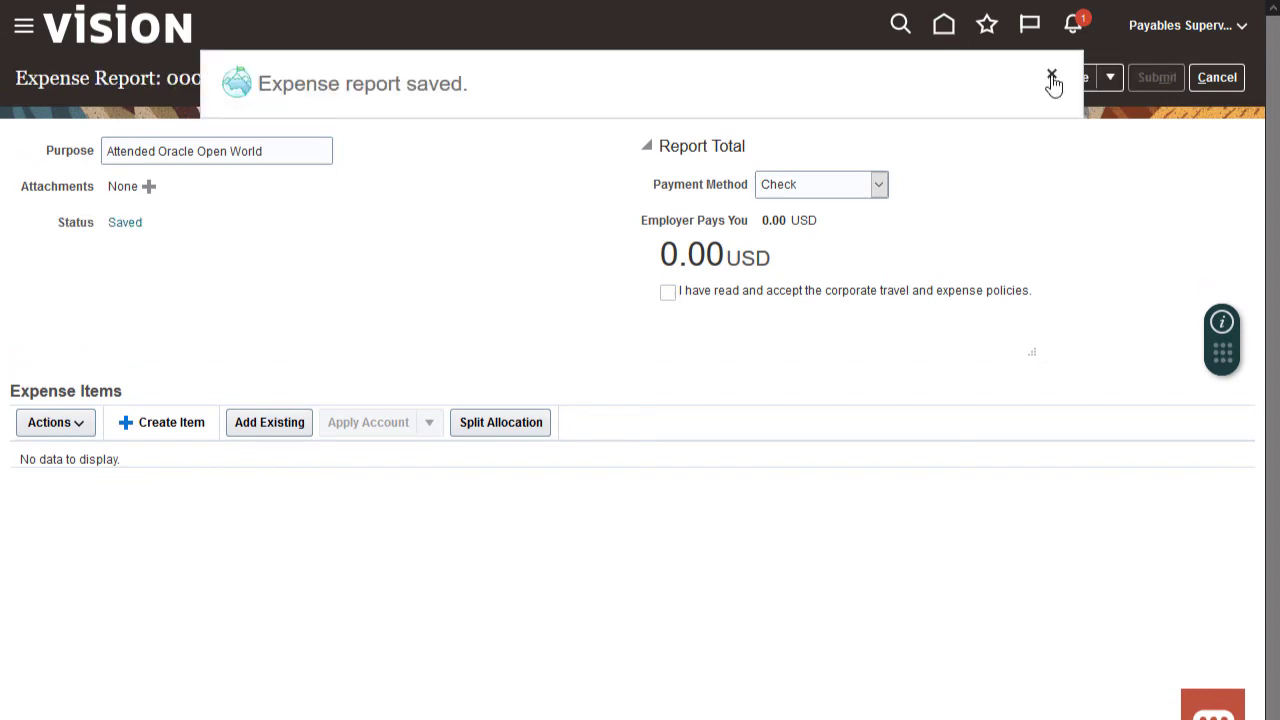
left_click(1051, 78)
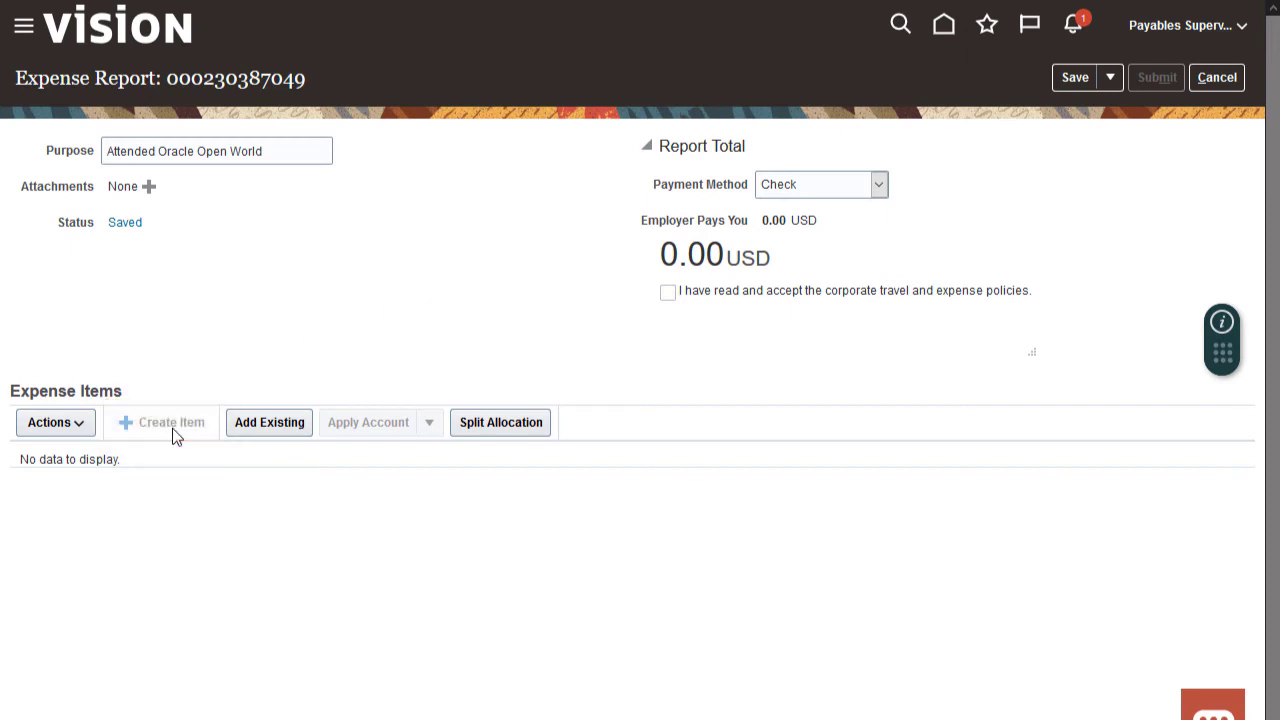
- Enter a 650.00 USD Air item dated 11/1/2021, linked to the authorization's Air line
left_click(171, 421)
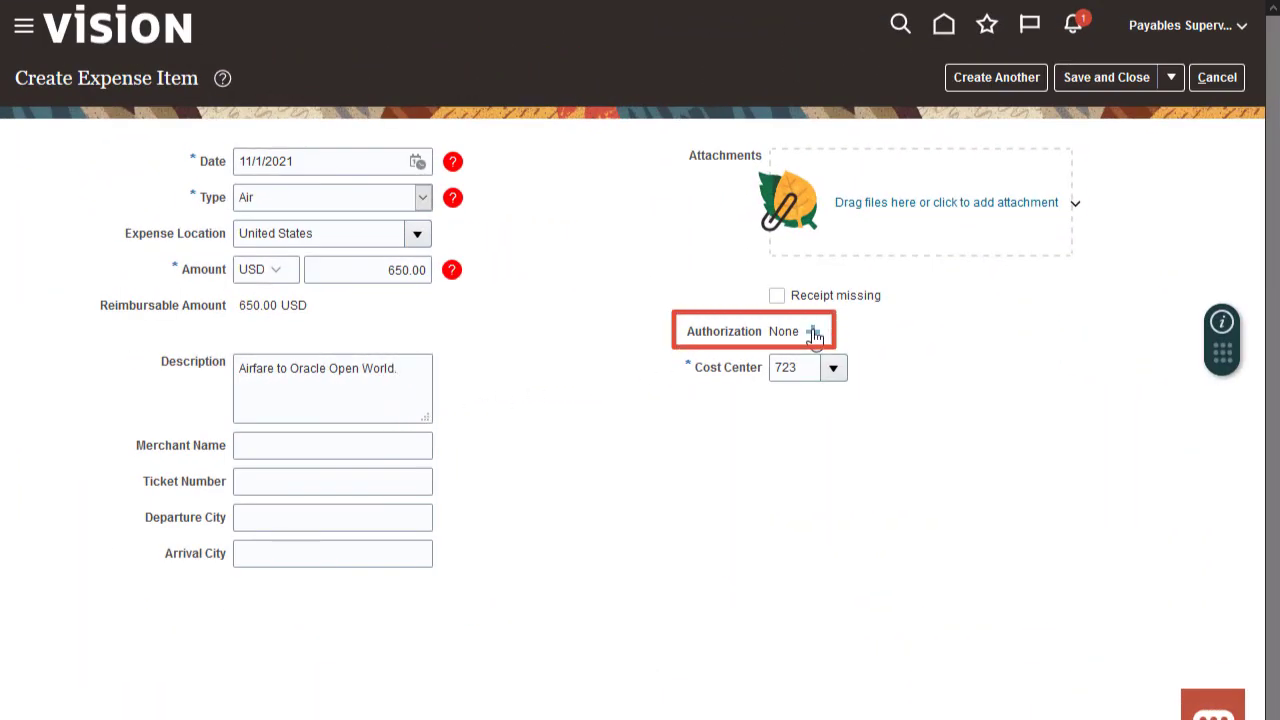
left_click(811, 331)
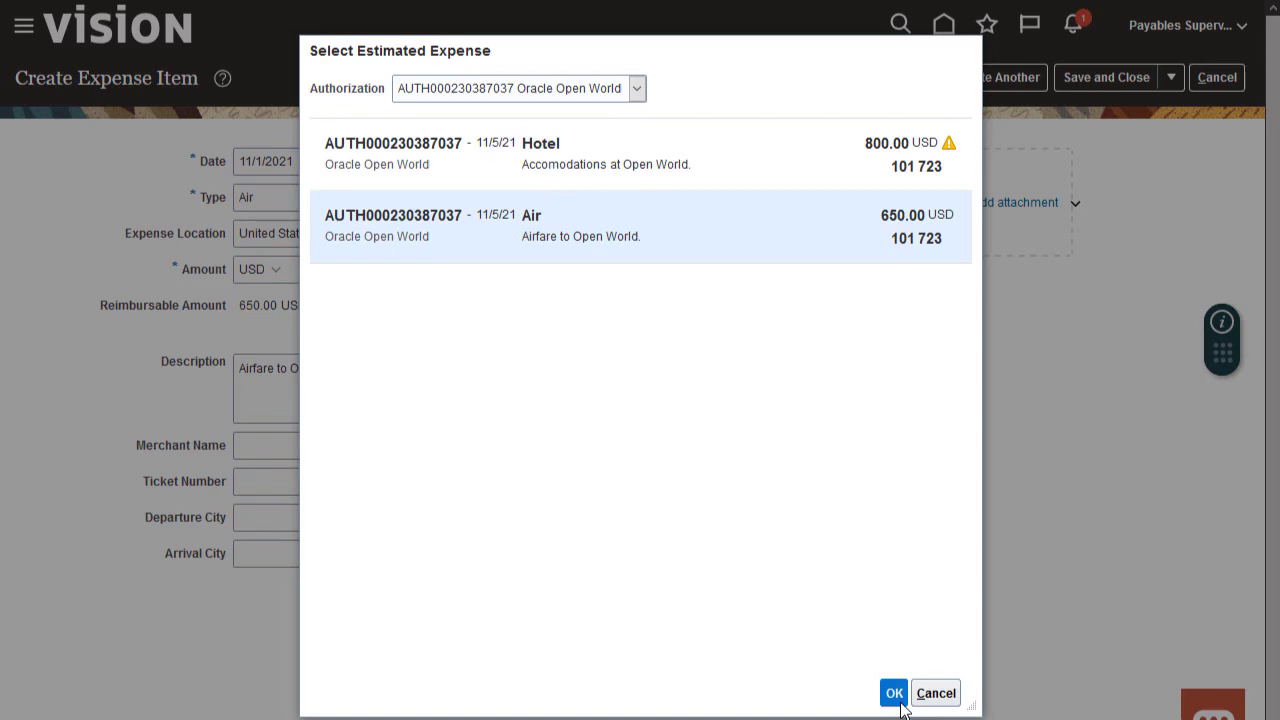
left_click(893, 692)
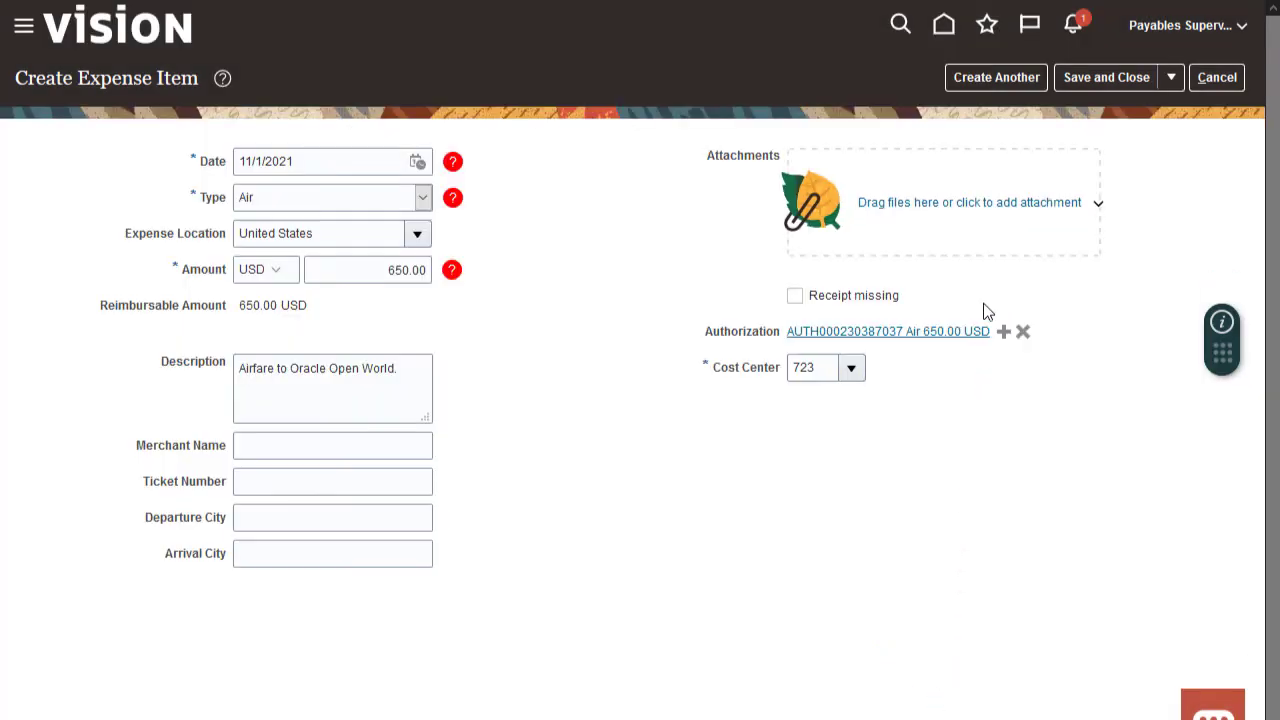
left_click(995, 77)
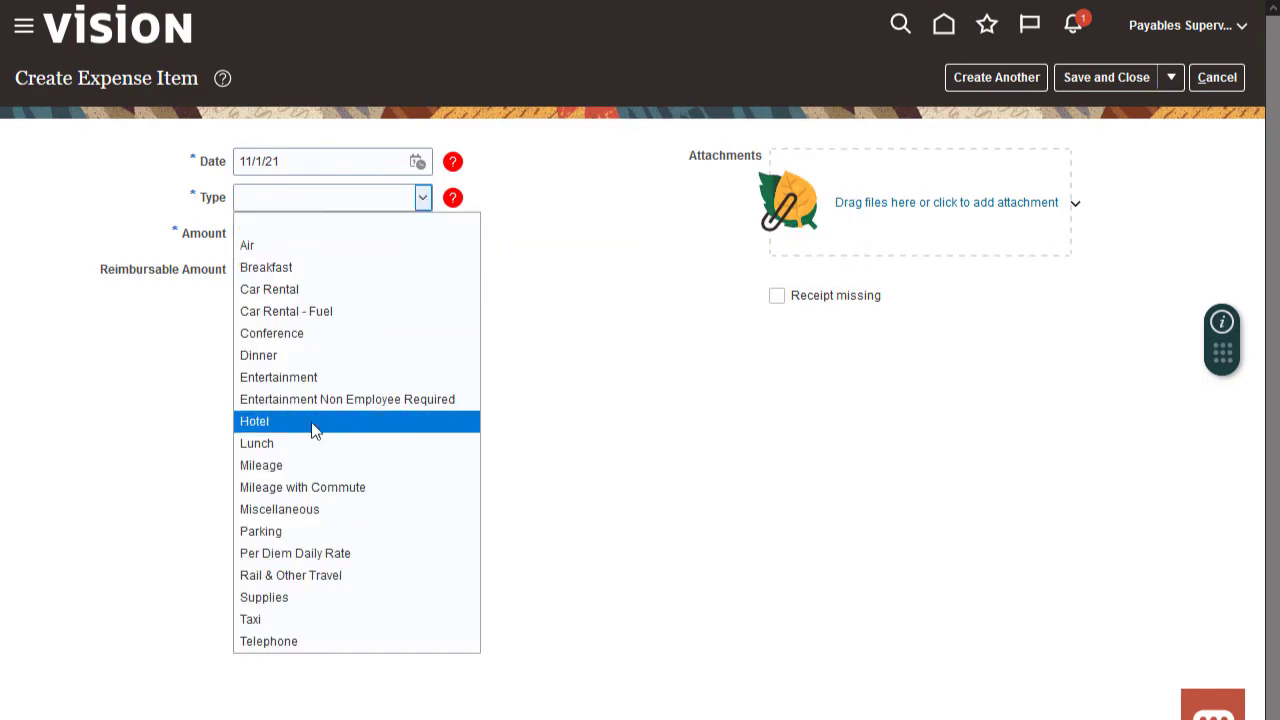
- Add an 800.00 USD Hotel item itemized as Room Rate, 200.00 for 4 days, linked to the Hotel line
left_click(254, 421)
type("Hotel stay at Oracle Open World.")
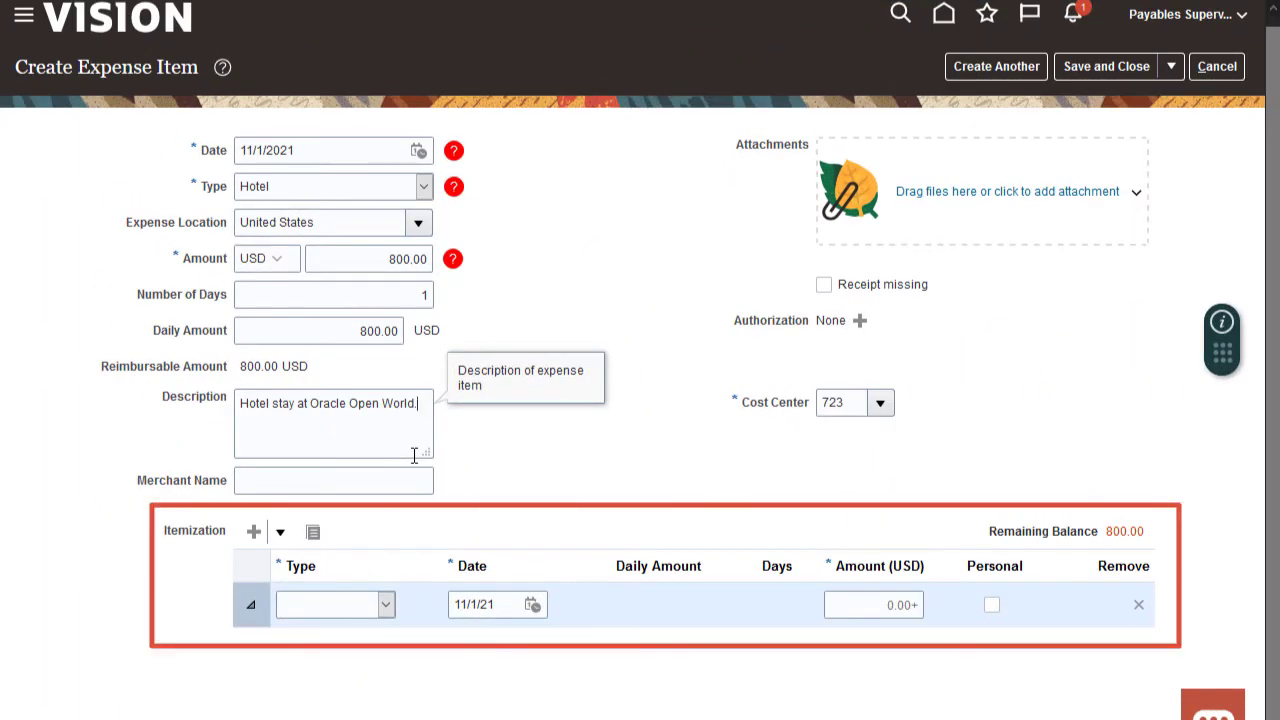
left_click(385, 604)
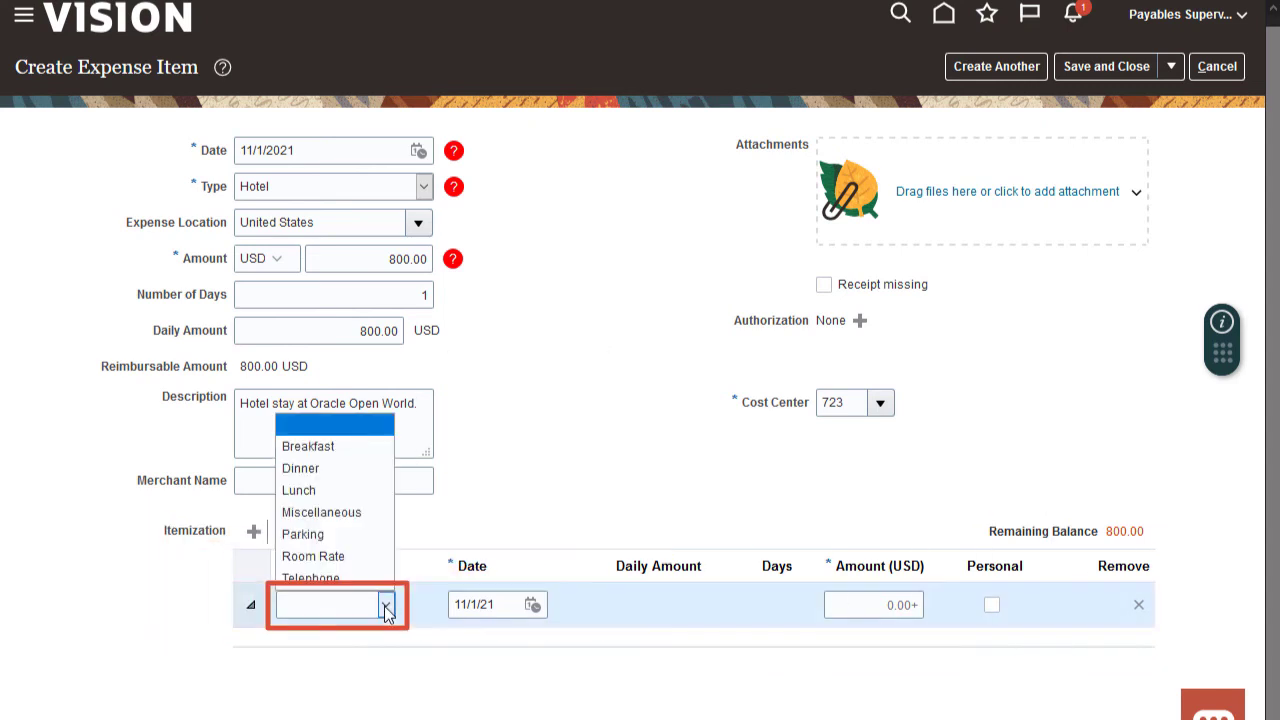
left_click(313, 556)
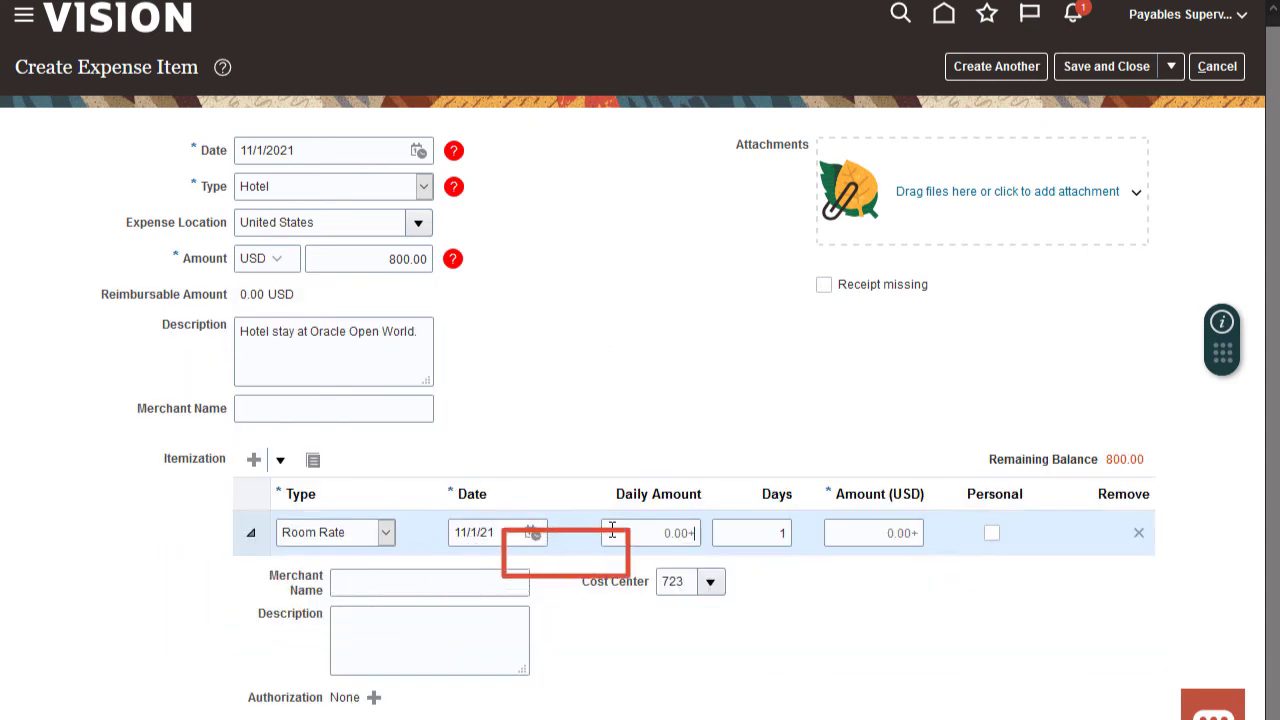
type("4")
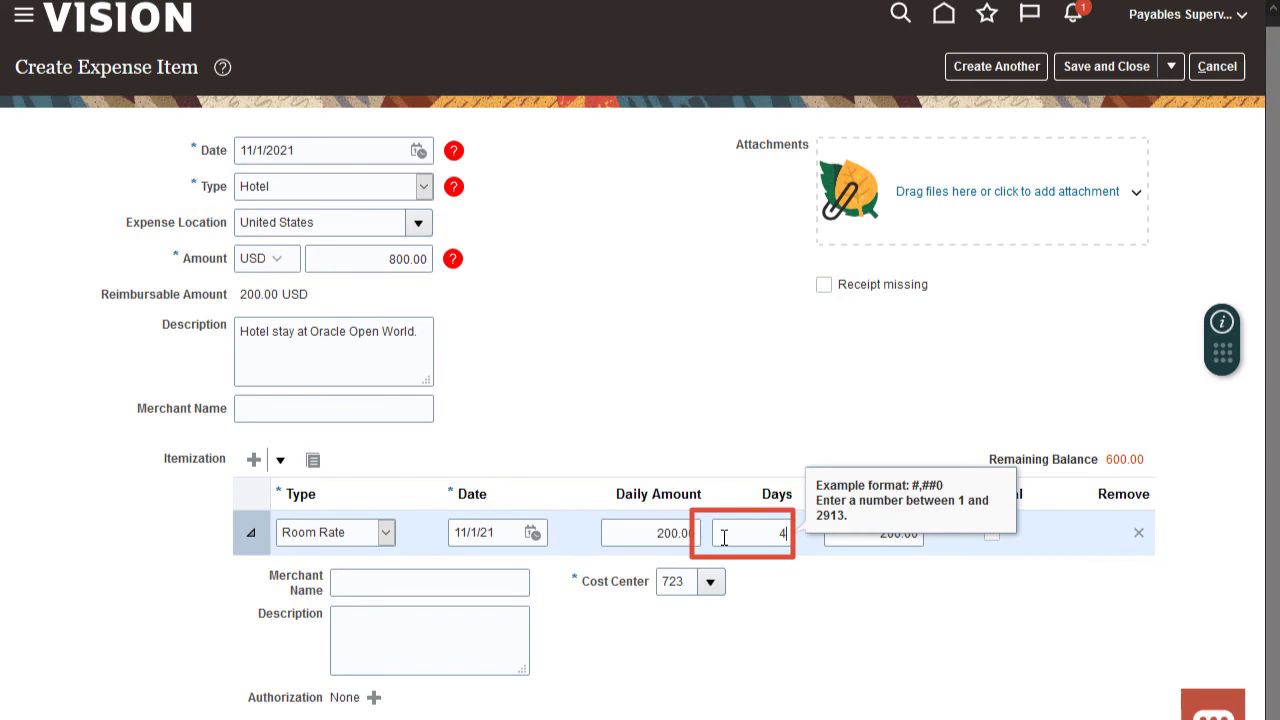
type("4")
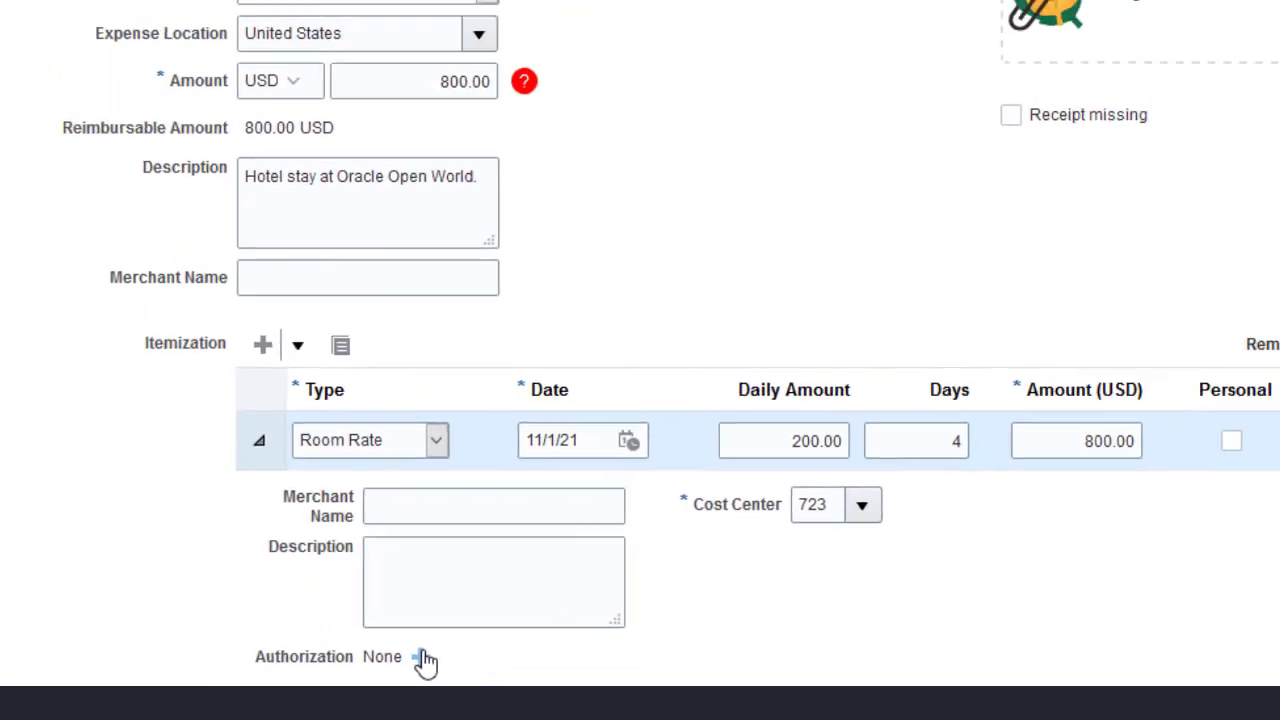
left_click(424, 660)
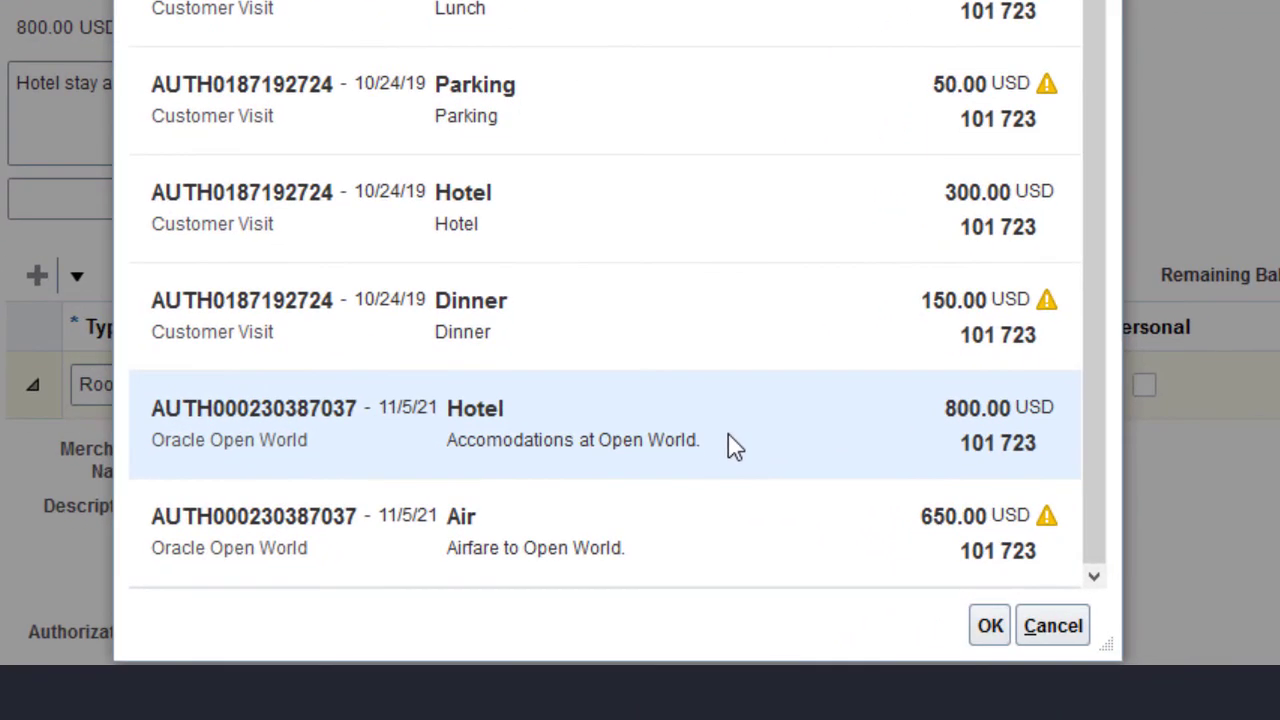
left_click(989, 625)
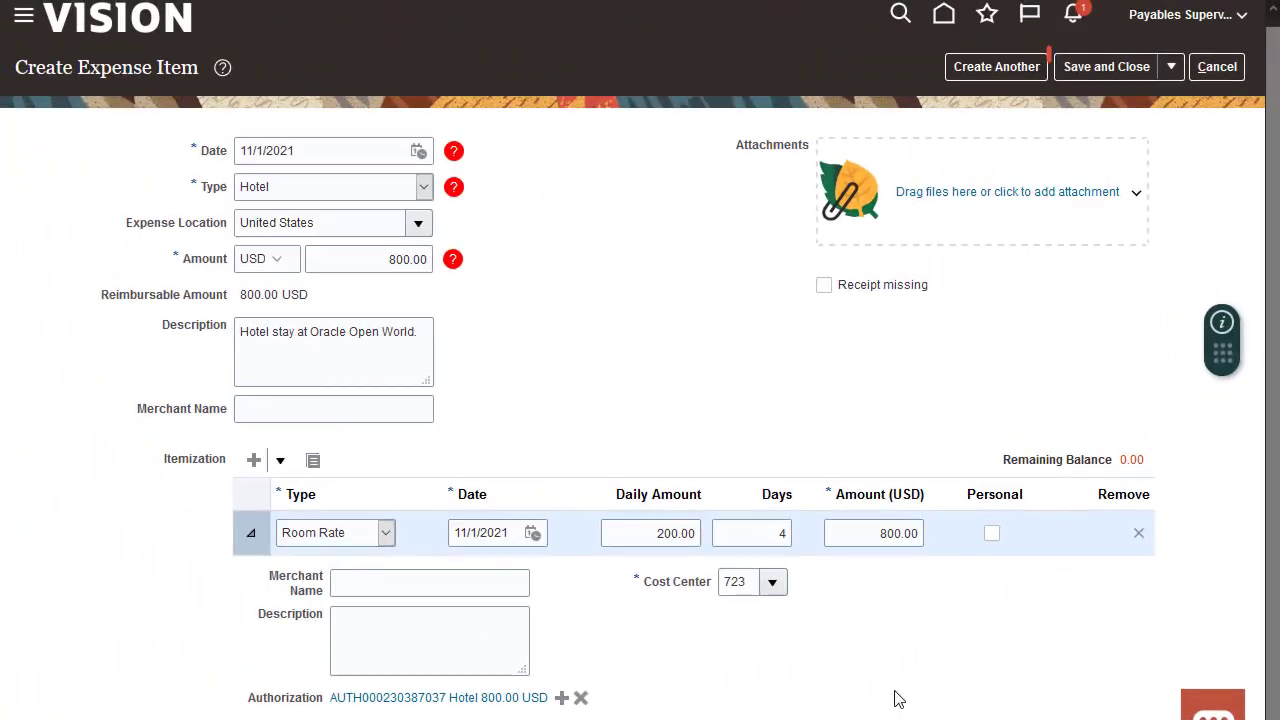
left_click(1106, 66)
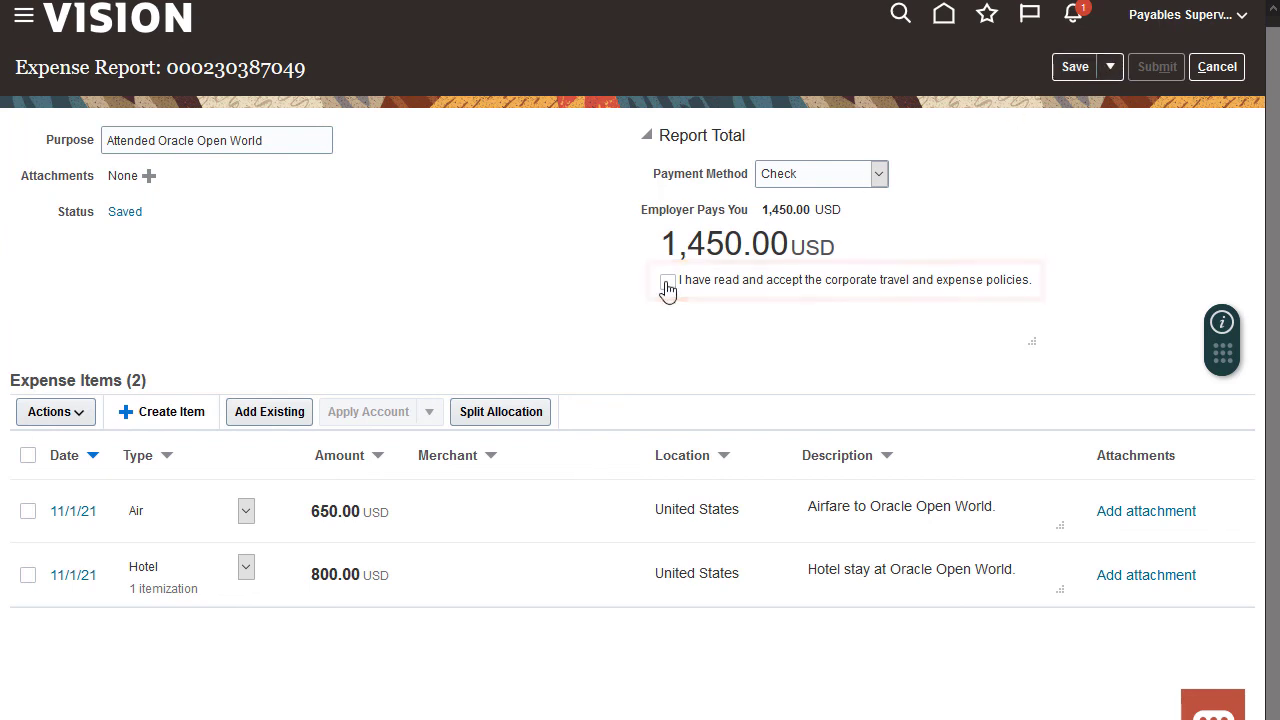
left_click(667, 281)
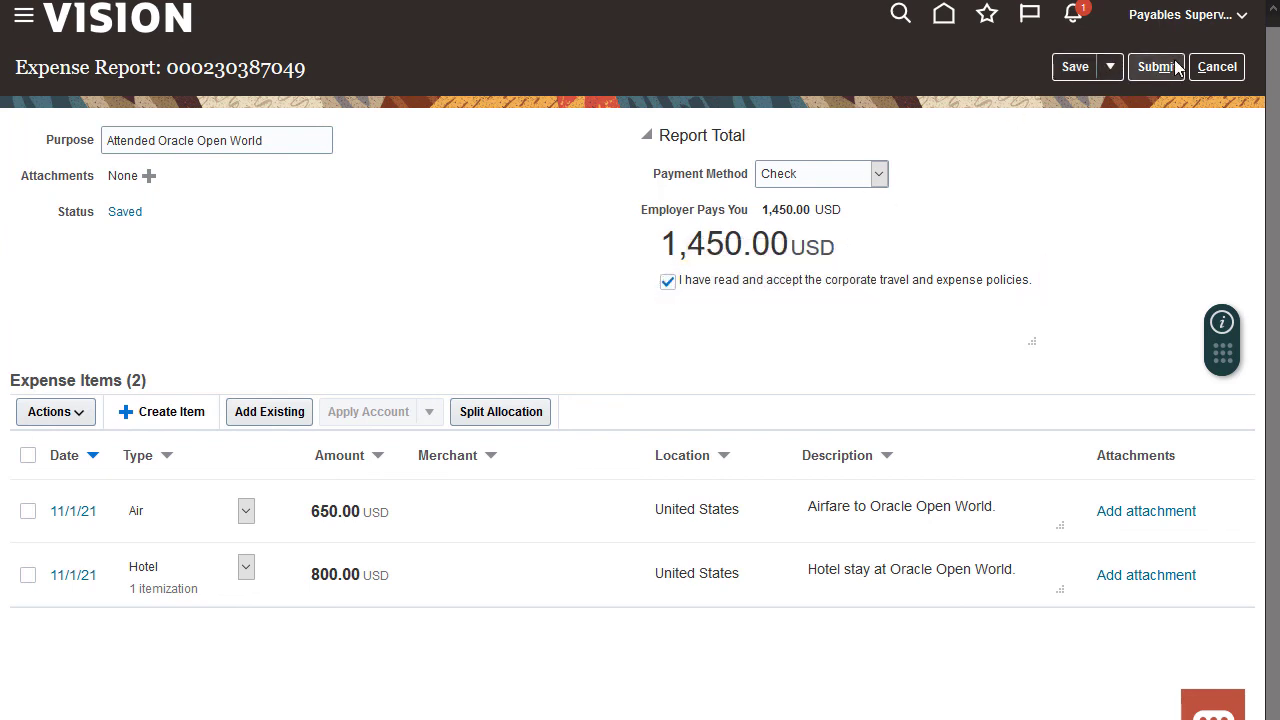
left_click(1156, 66)
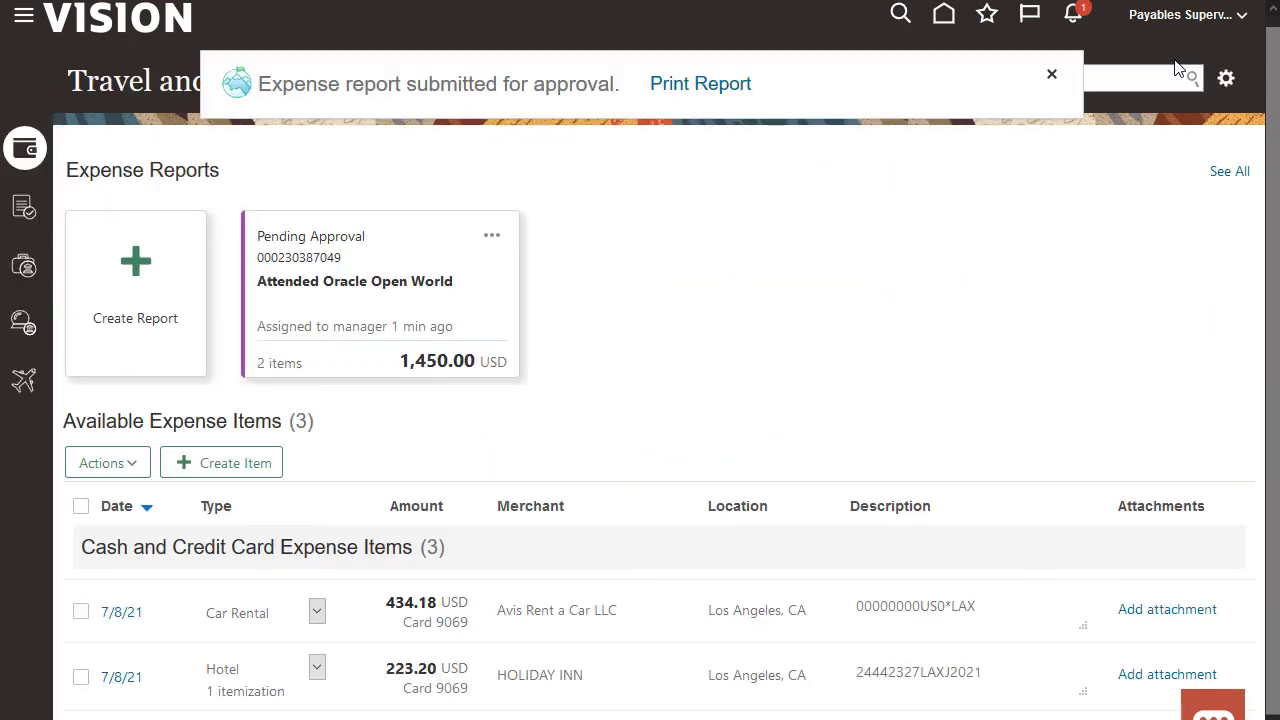